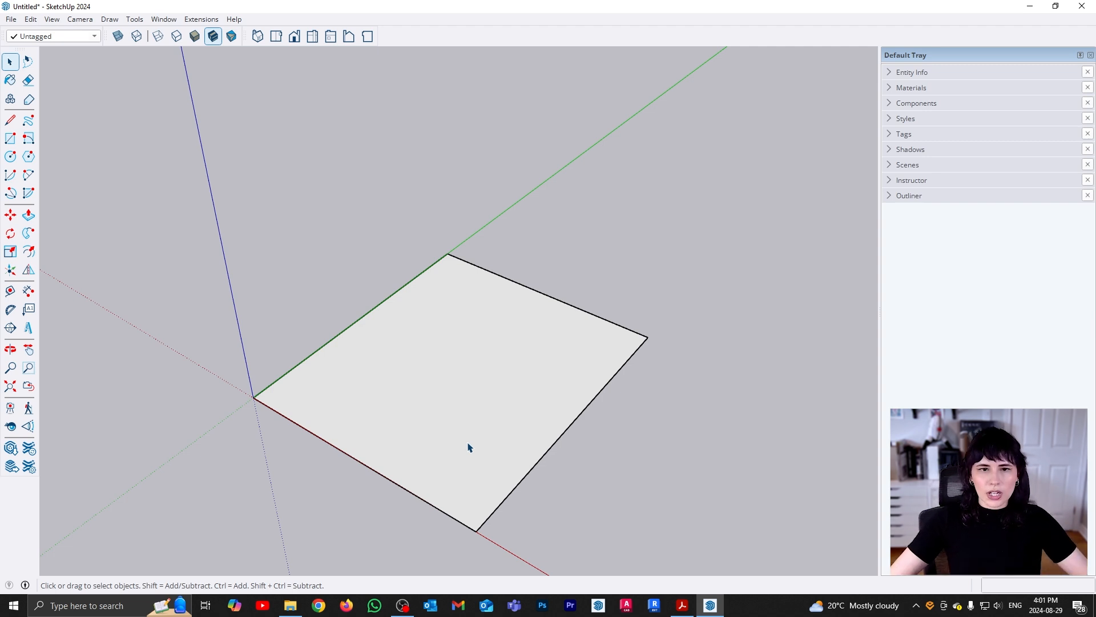
mouse_move(401, 356)
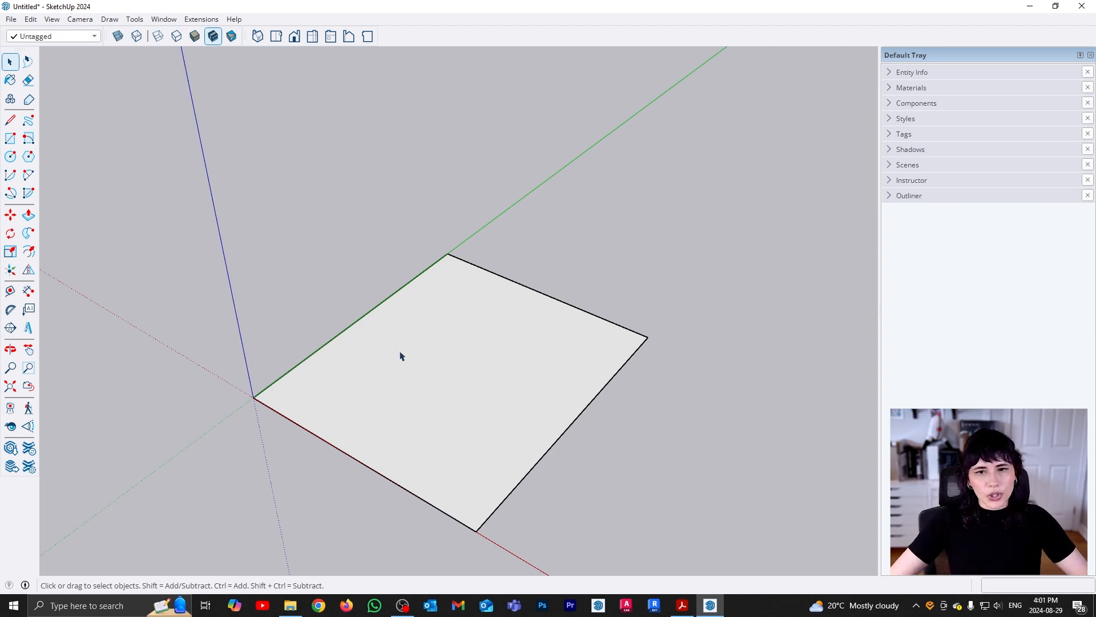
mouse_move(427, 353)
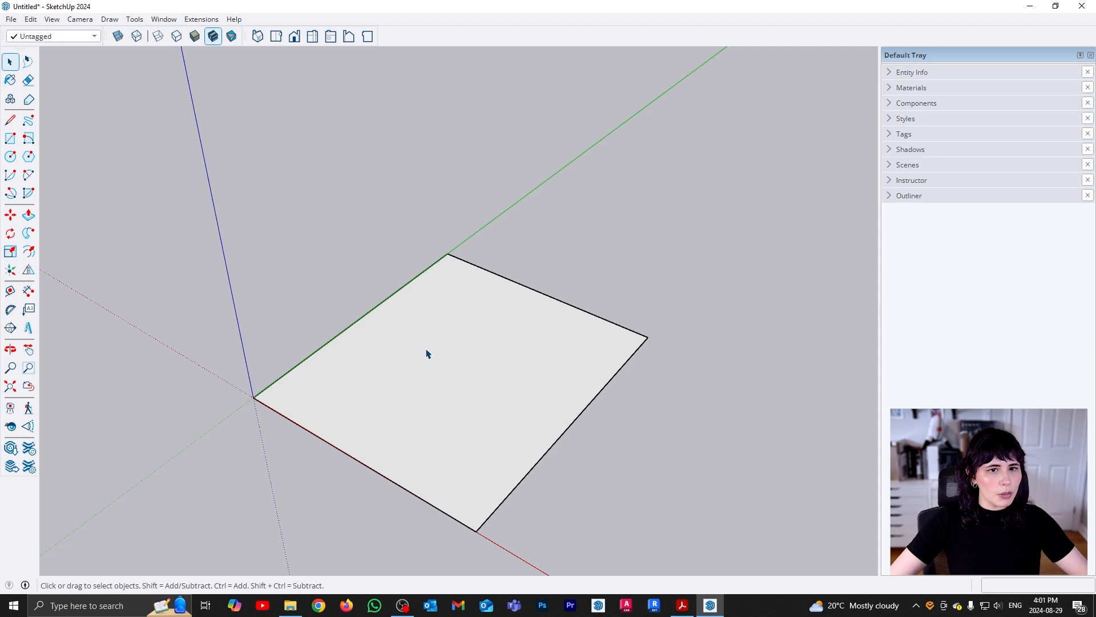
mouse_move(440, 367)
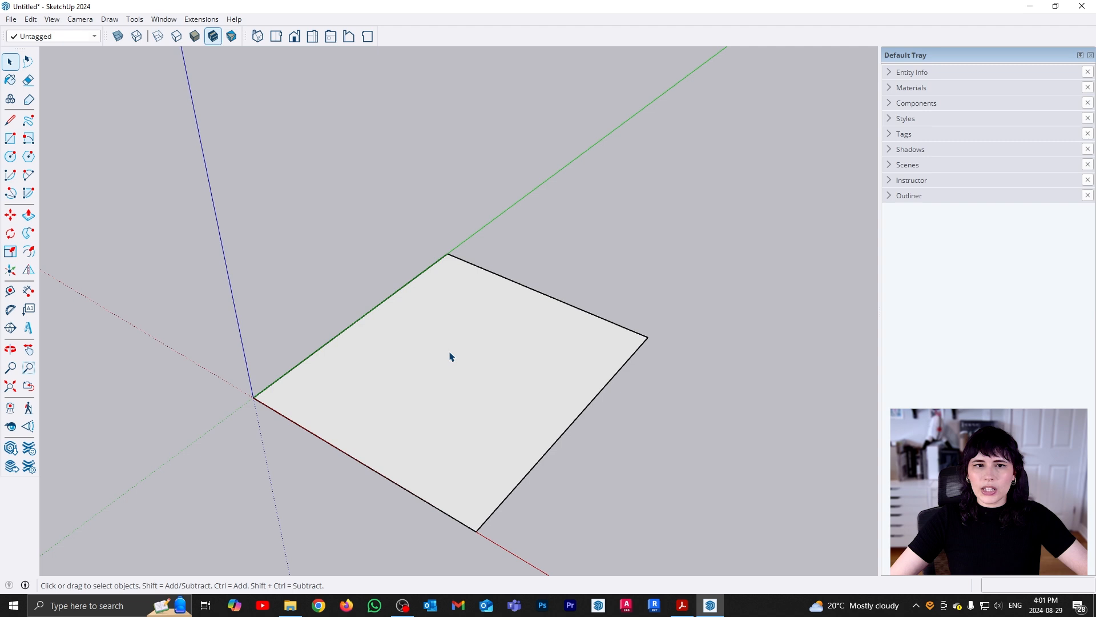
mouse_move(481, 370)
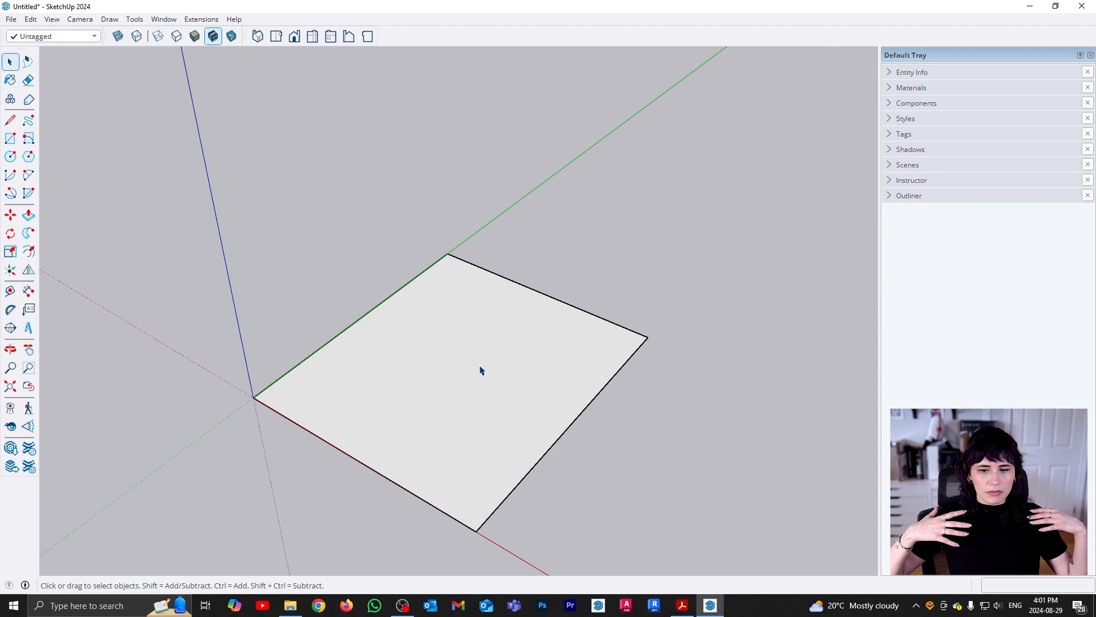
mouse_move(476, 339)
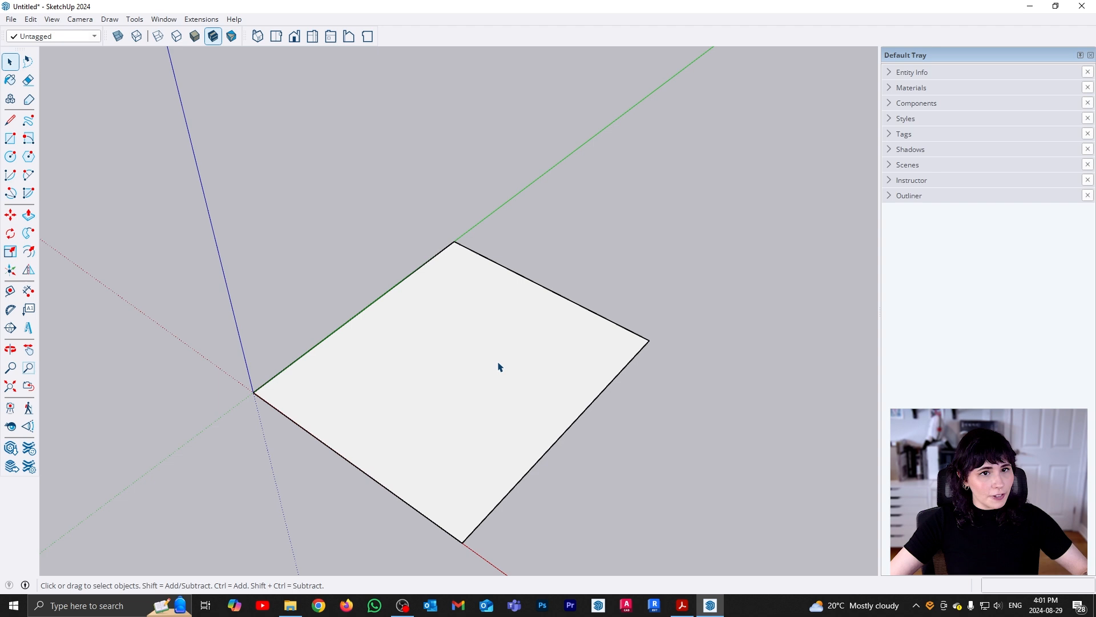
mouse_move(497, 357)
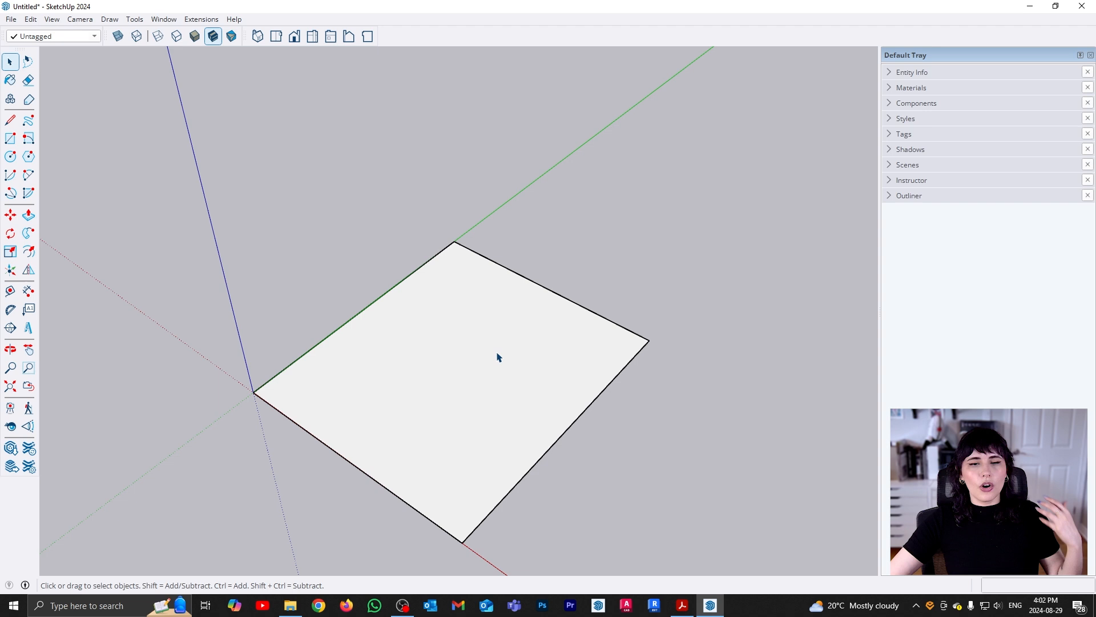
mouse_move(495, 352)
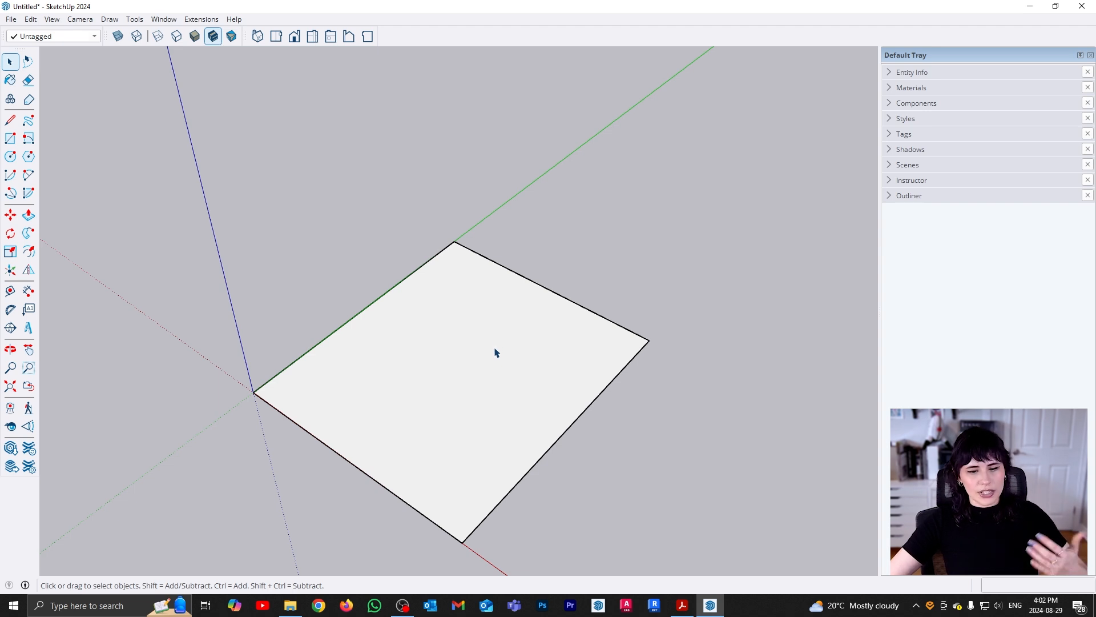
Draw a diagonal crease across the square and fold its corner piece upward along it
left_click(11, 349)
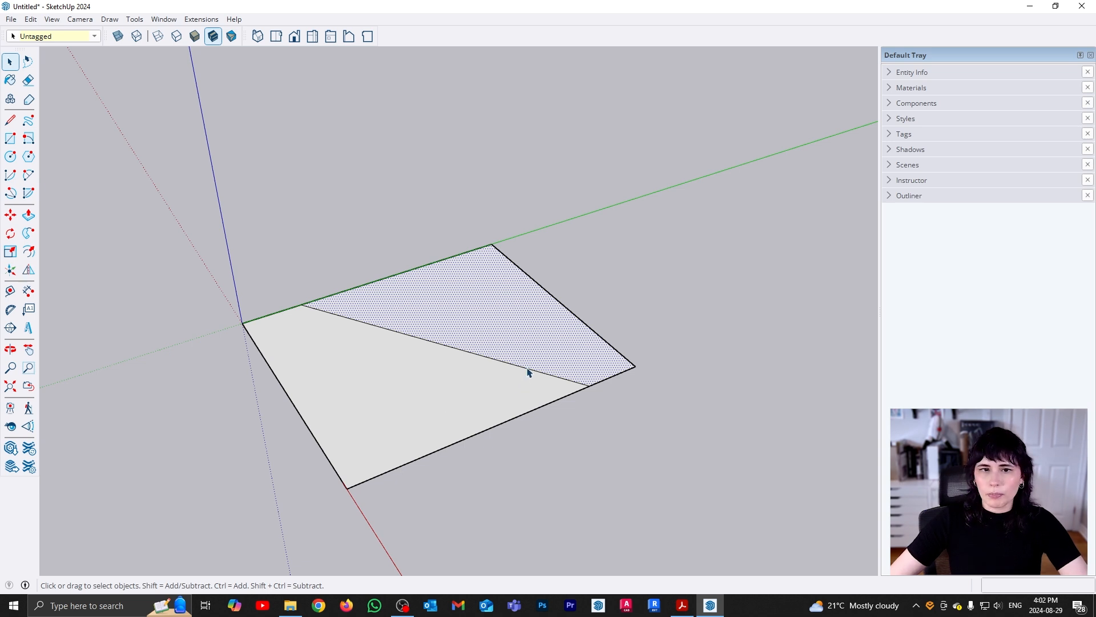
left_click_drag(528, 373, 467, 384)
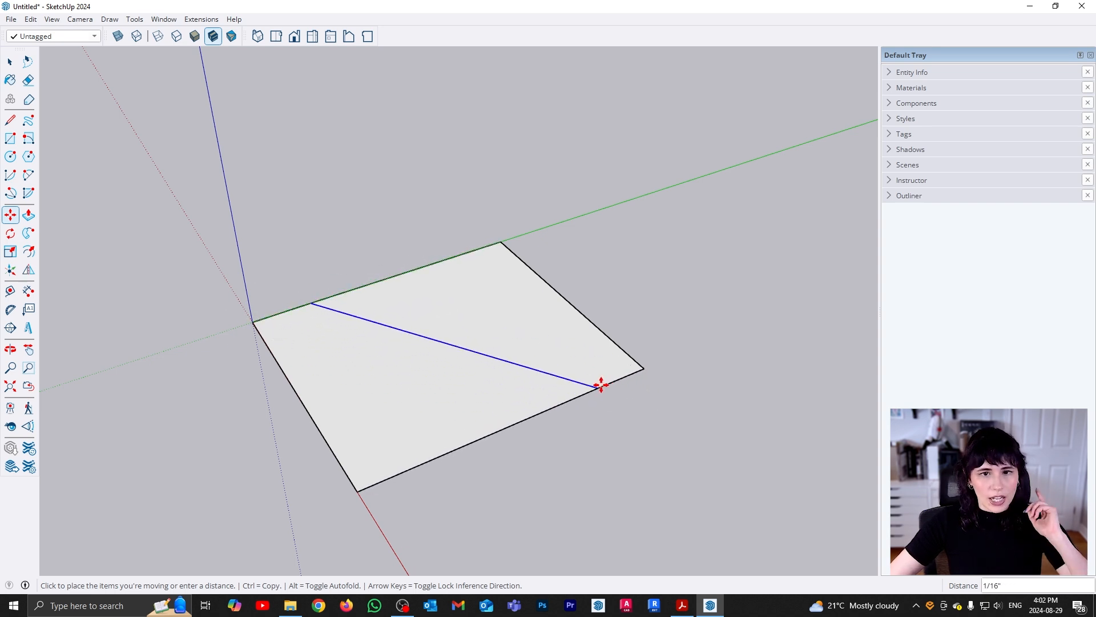
mouse_move(591, 388)
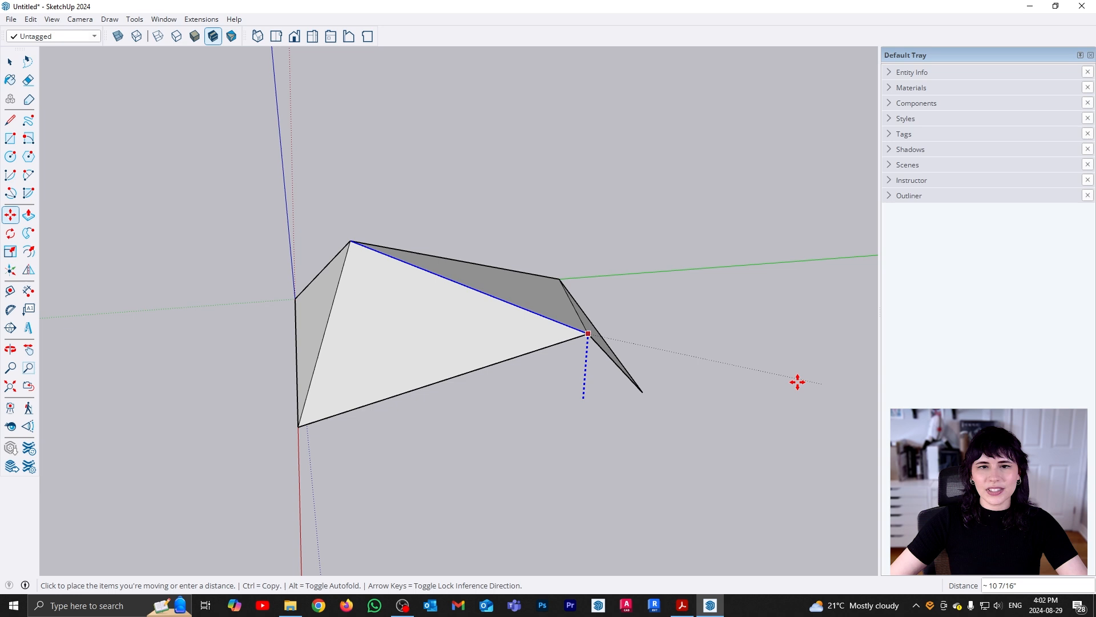
mouse_move(706, 325)
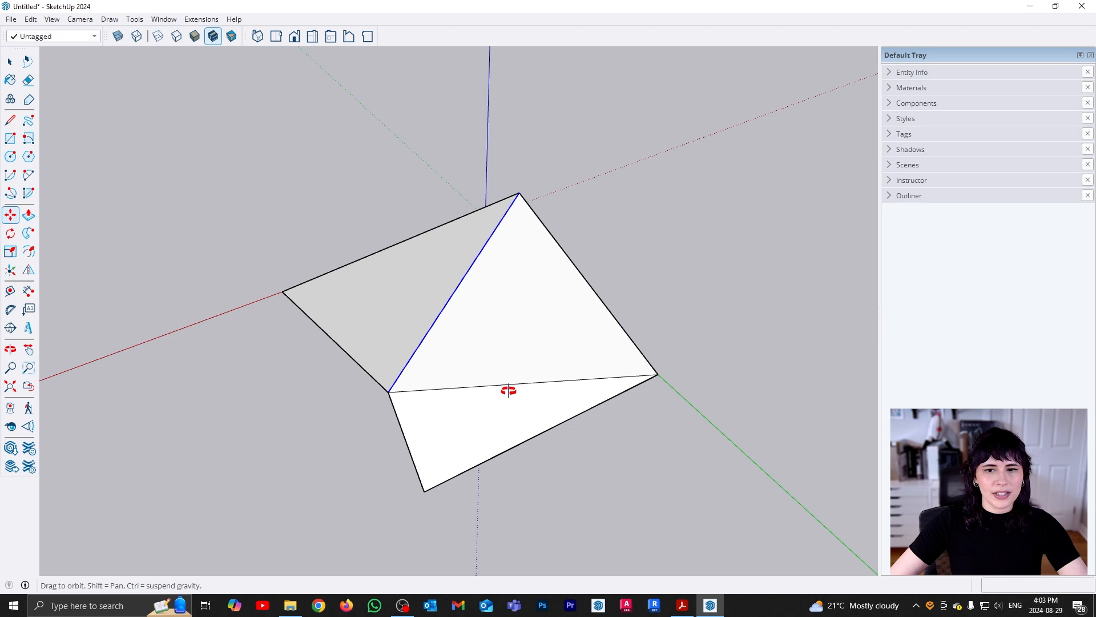
Orbit to view the peaked, tent-like folded form from another side
left_click_drag(509, 390, 435, 418)
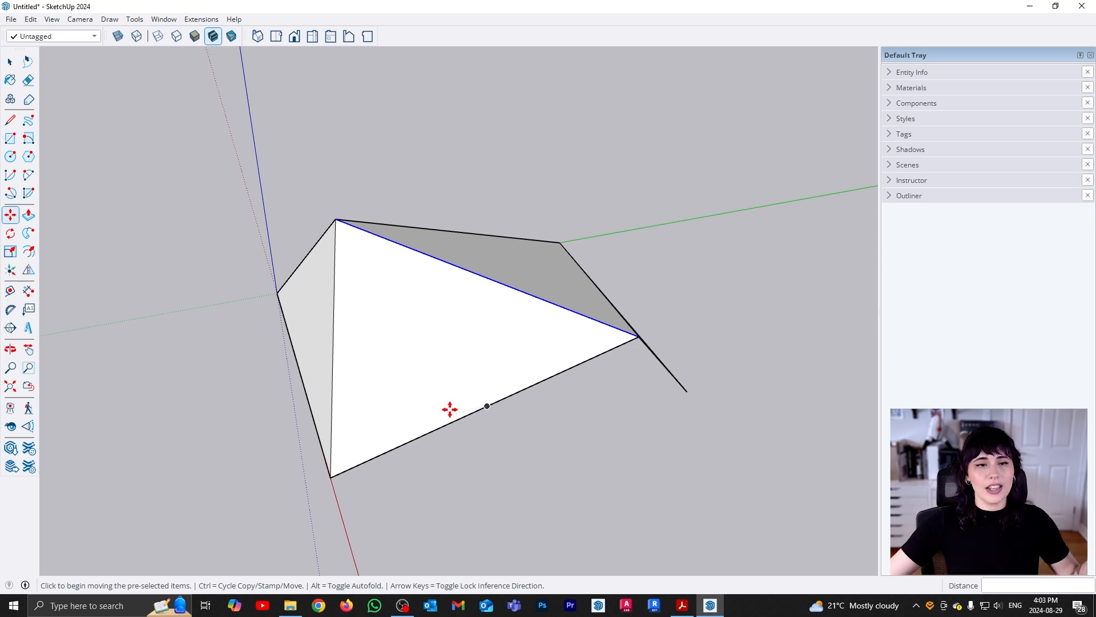
mouse_move(459, 391)
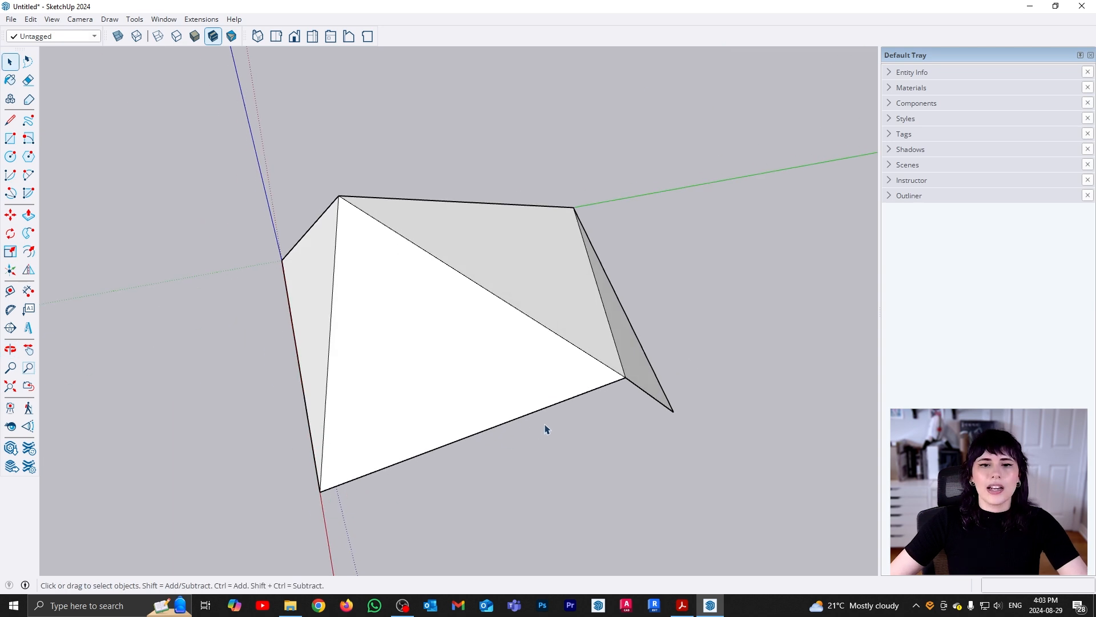
mouse_move(570, 428)
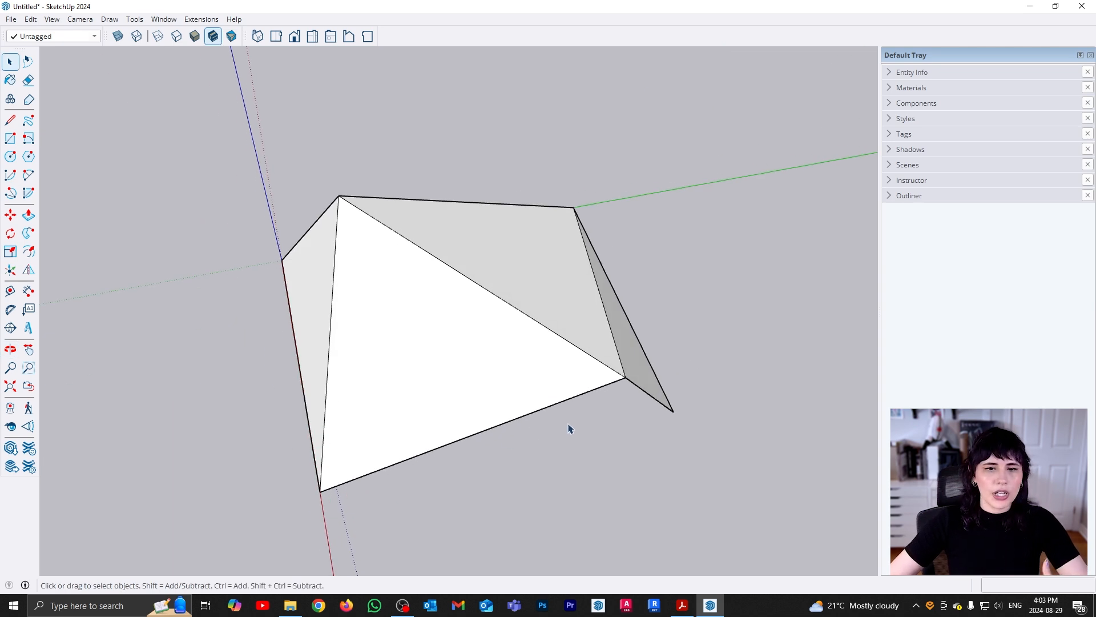
mouse_move(587, 412)
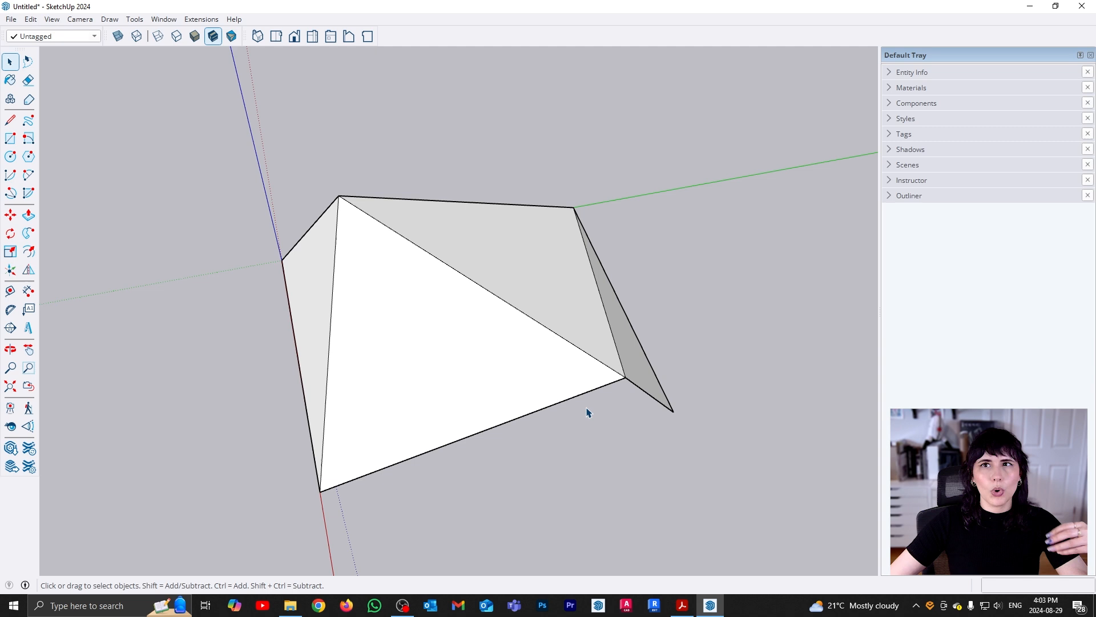
mouse_move(577, 417)
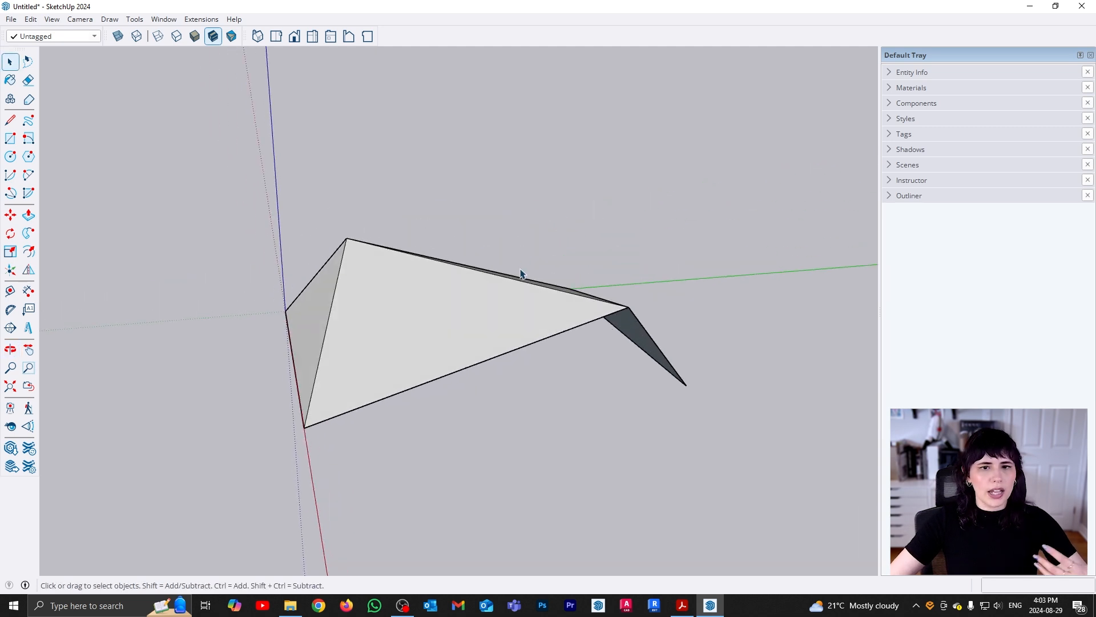
mouse_move(507, 290)
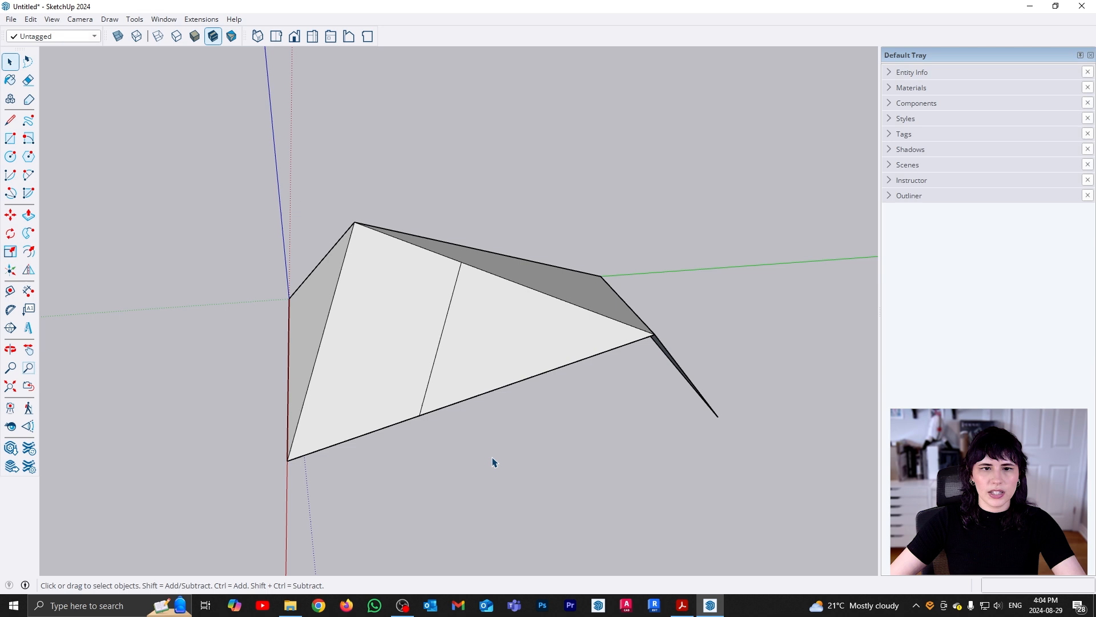
mouse_move(433, 370)
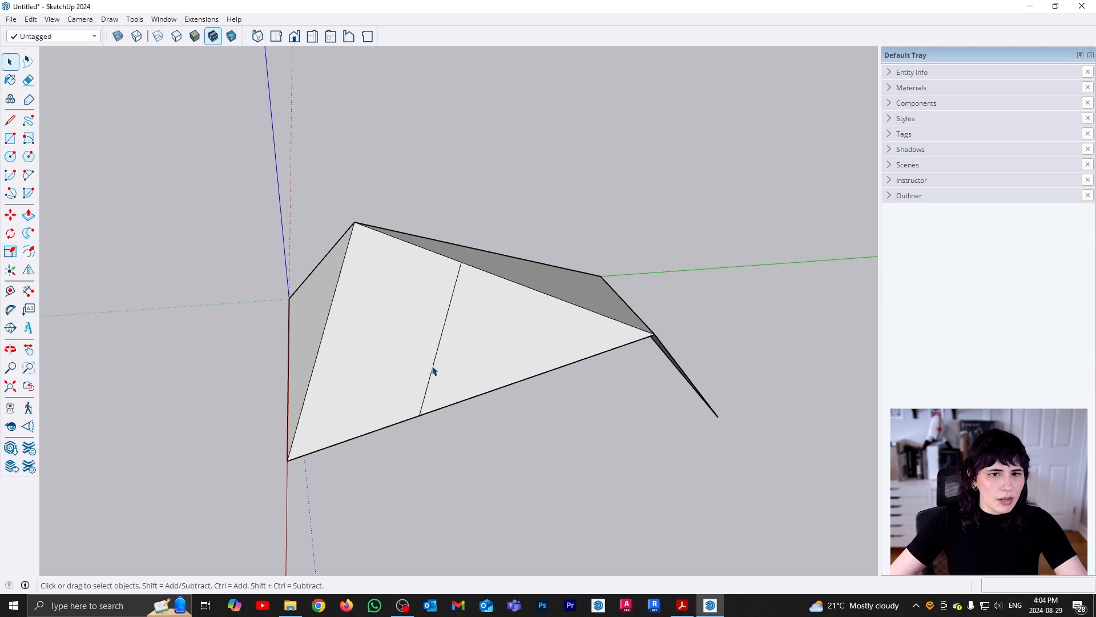
mouse_move(424, 431)
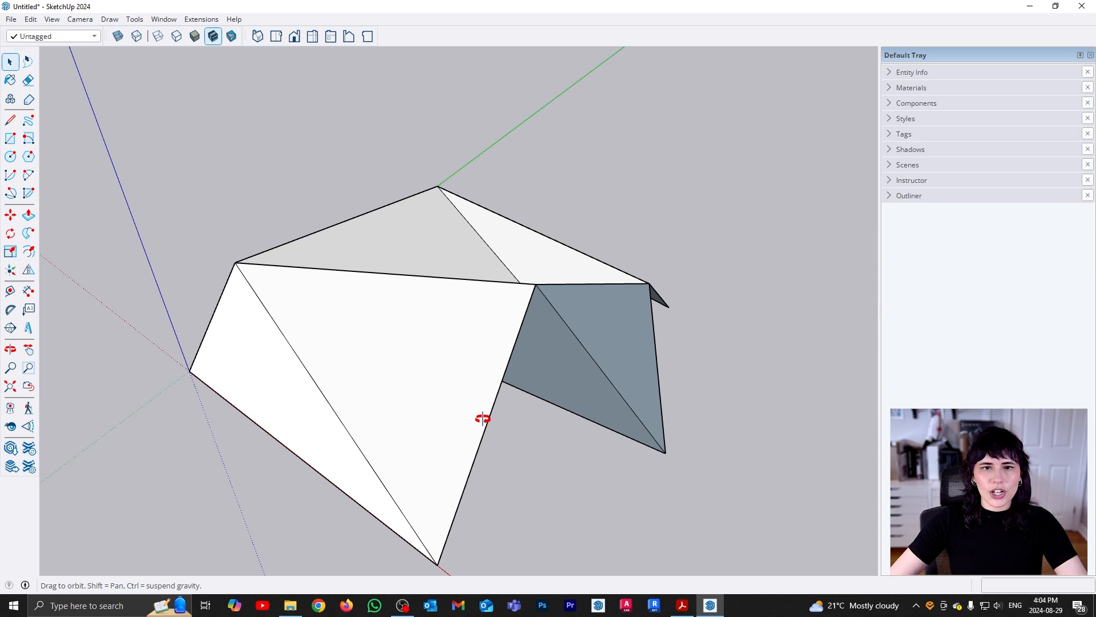
Orbit around the multi-faceted folded form to inspect the result
left_click_drag(482, 418, 653, 404)
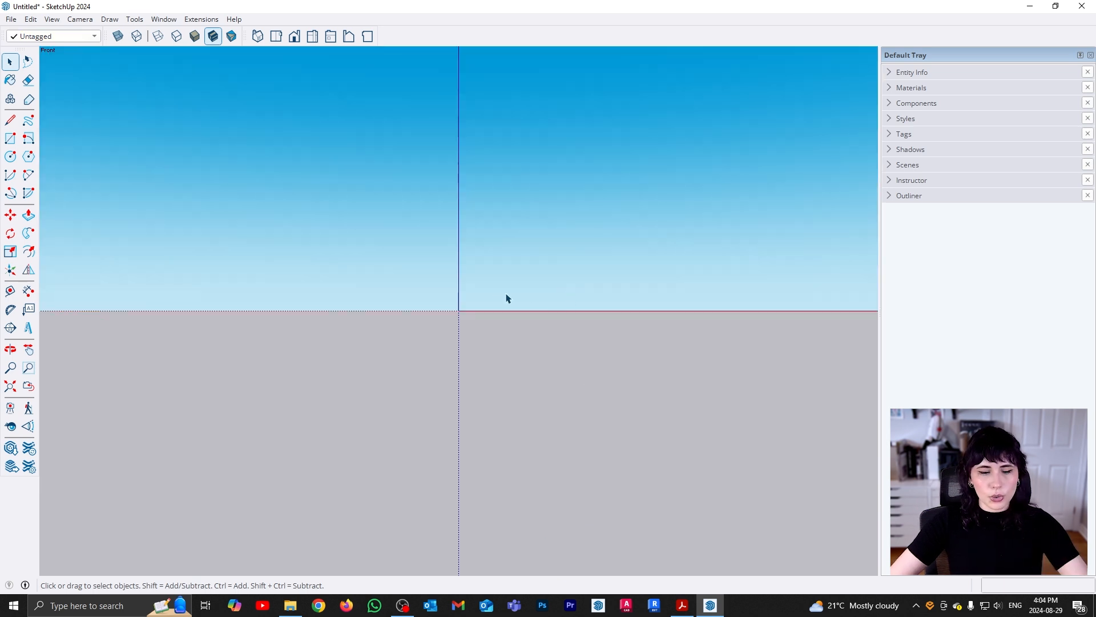
Draw an upright rectangular face and split it with a horizontal line near the bottom
left_click(10, 138)
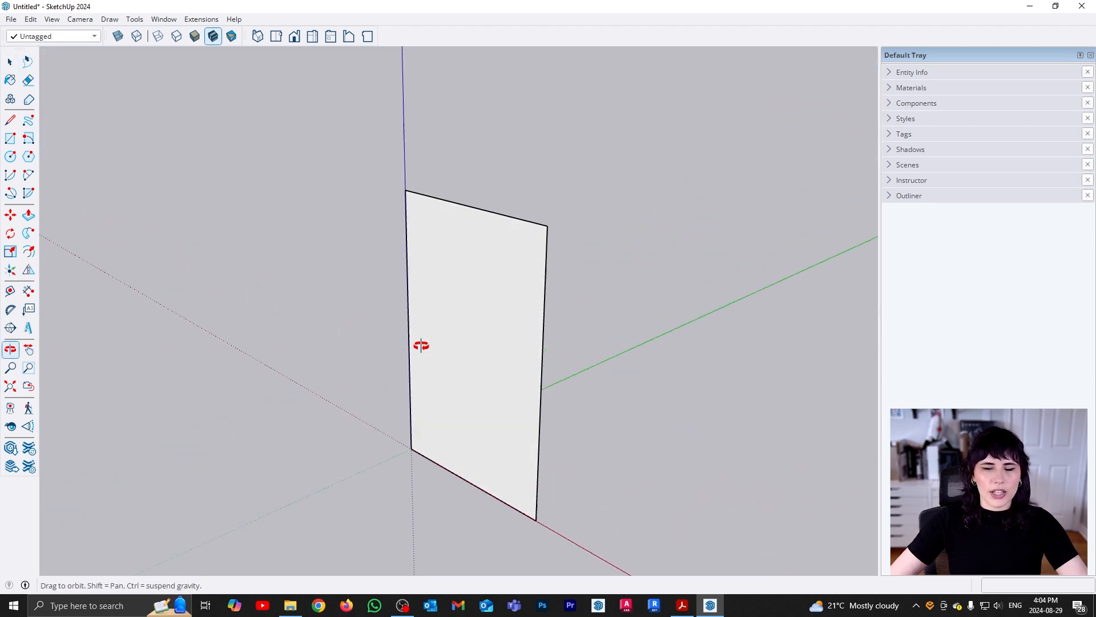
left_click(11, 61)
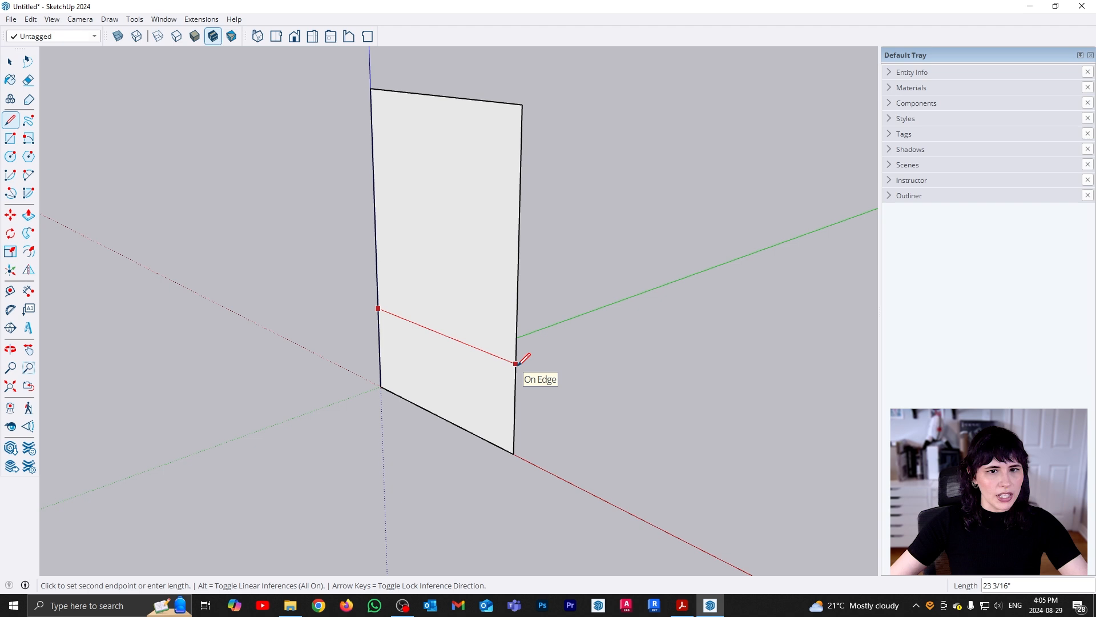
left_click(517, 364)
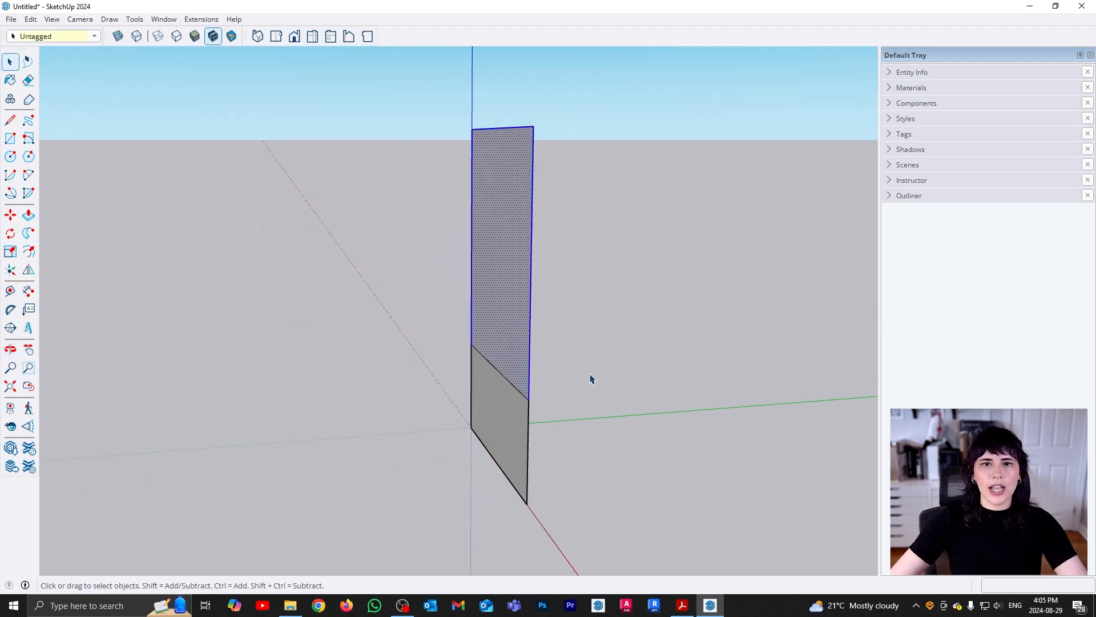
Tilt the upper face about the horizontal crease, then select the whole wavy surface
left_click(10, 233)
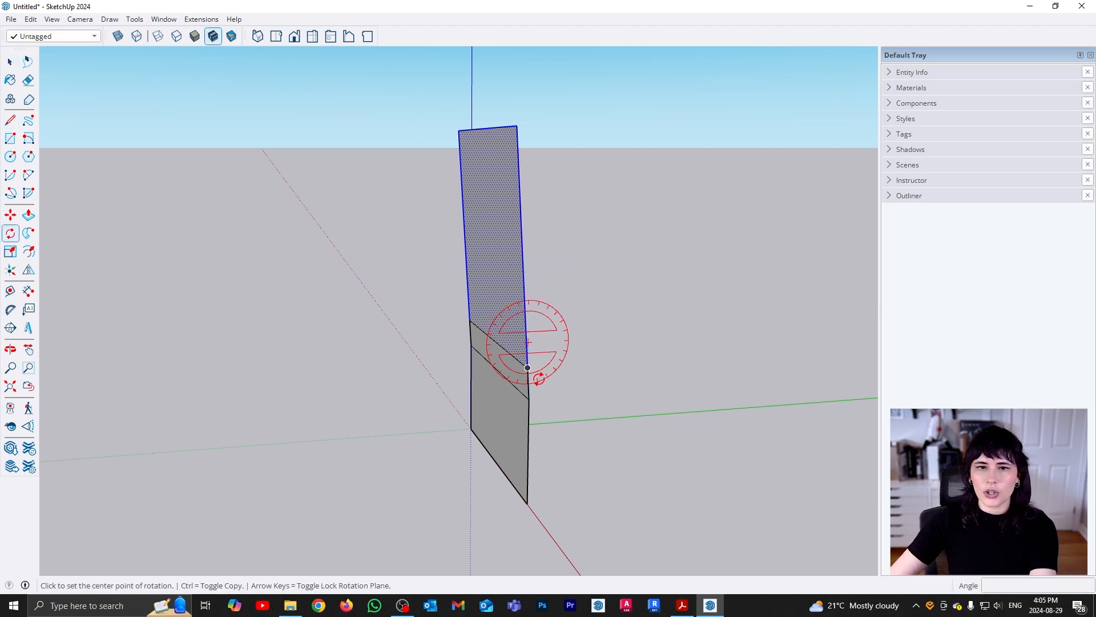
left_click(527, 368)
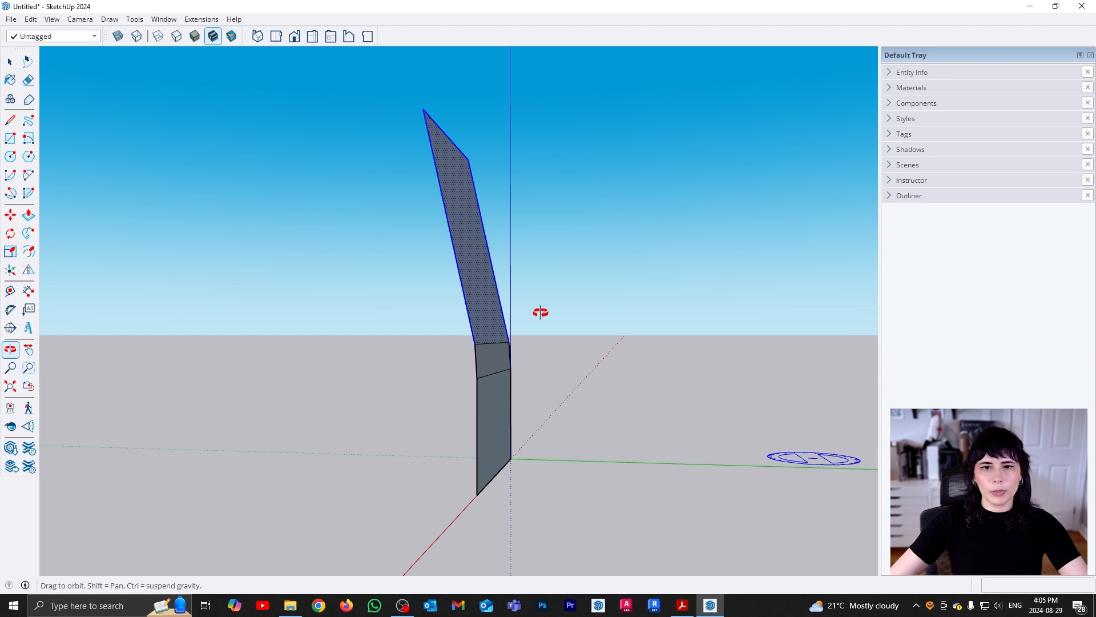
left_click(11, 119)
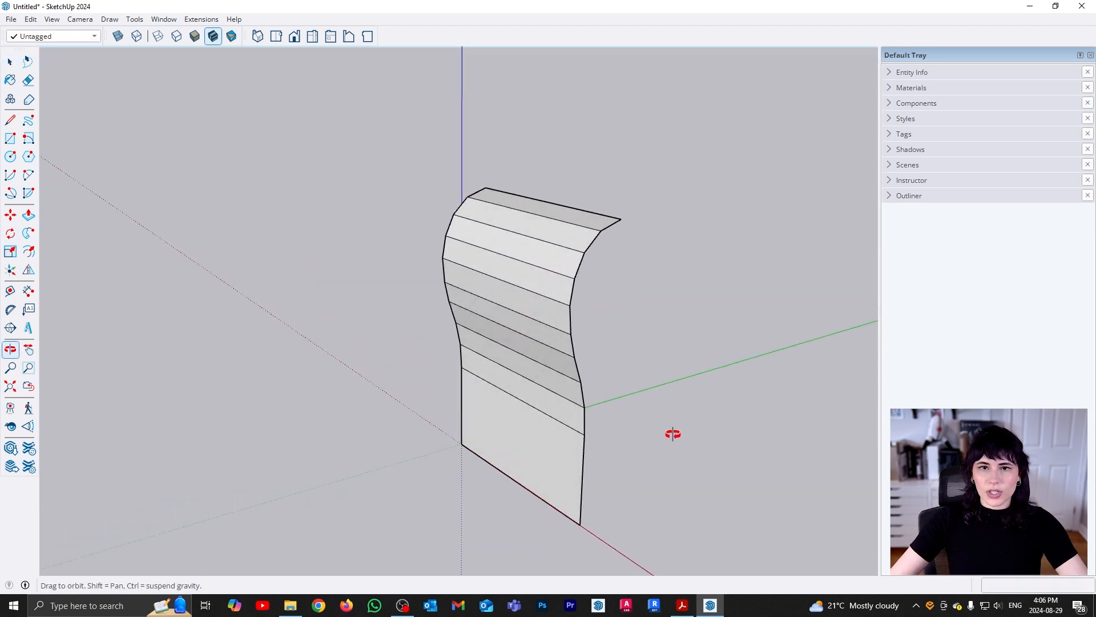
left_click_drag(674, 434, 676, 364)
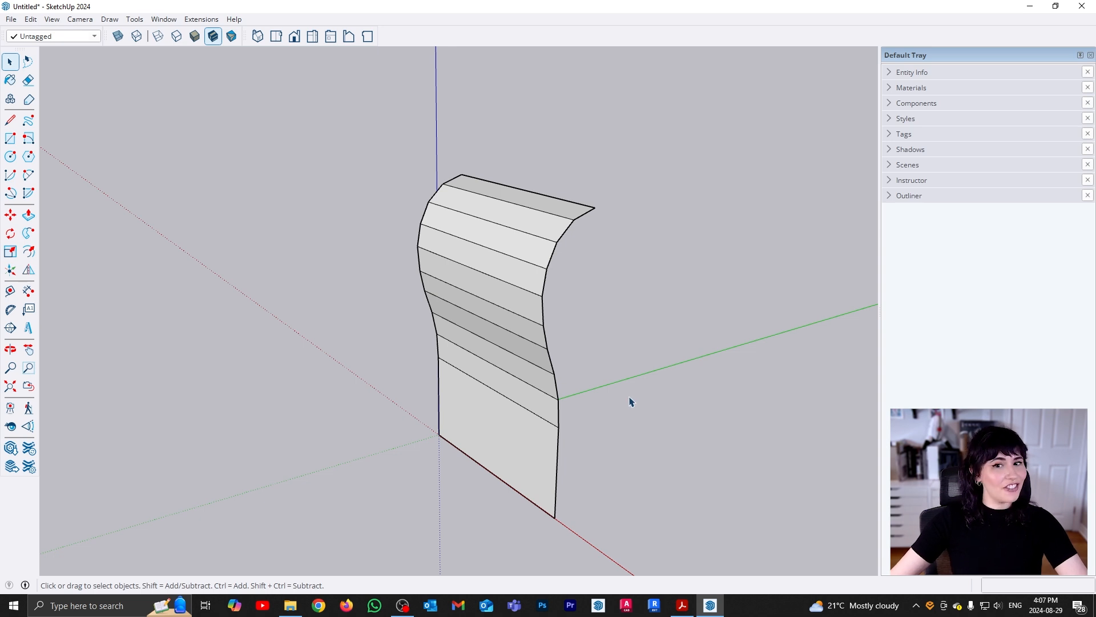
mouse_move(627, 392)
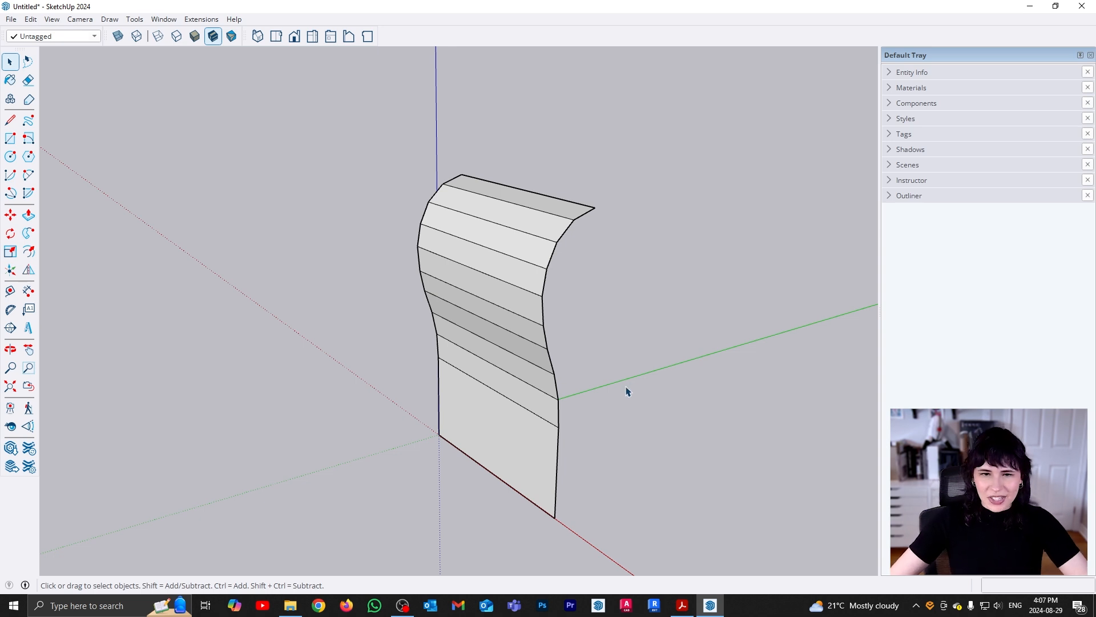
mouse_move(612, 411)
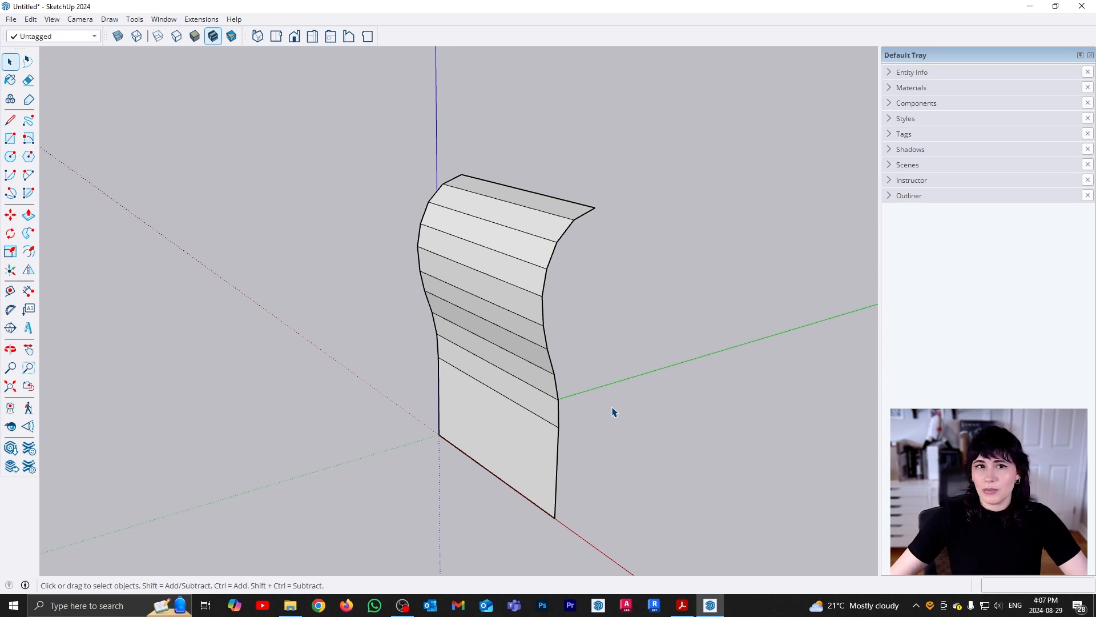
mouse_move(483, 175)
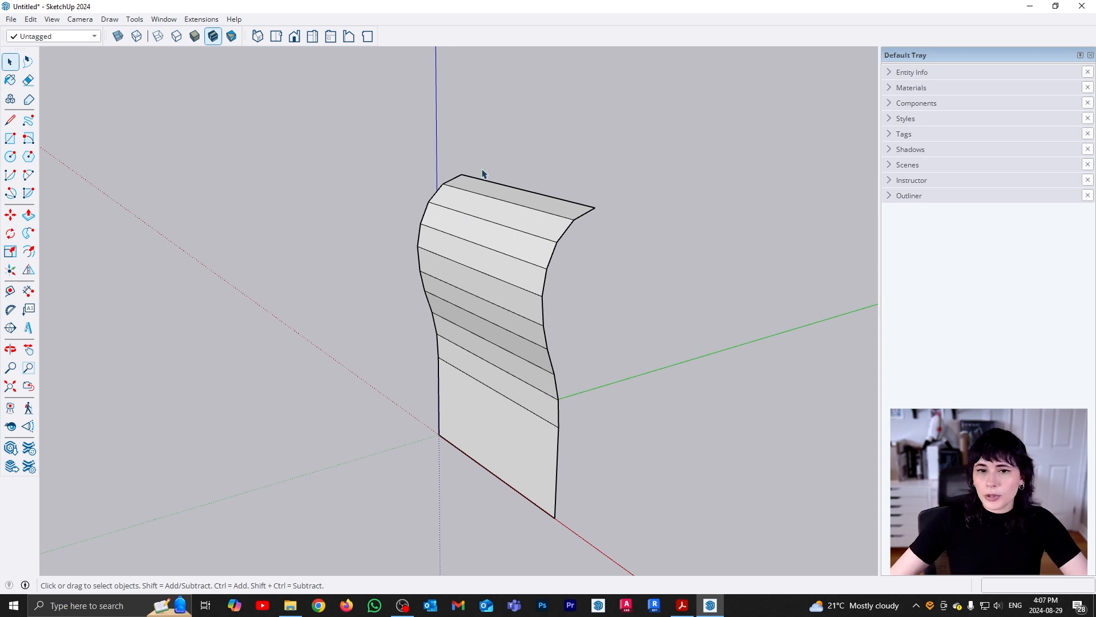
mouse_move(508, 266)
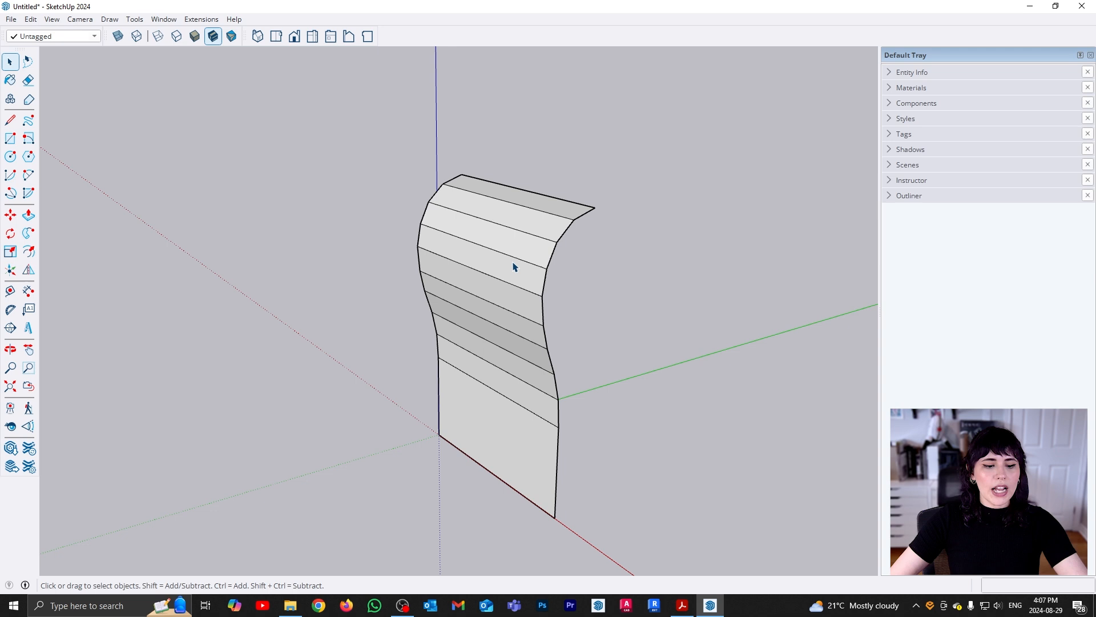
mouse_move(394, 275)
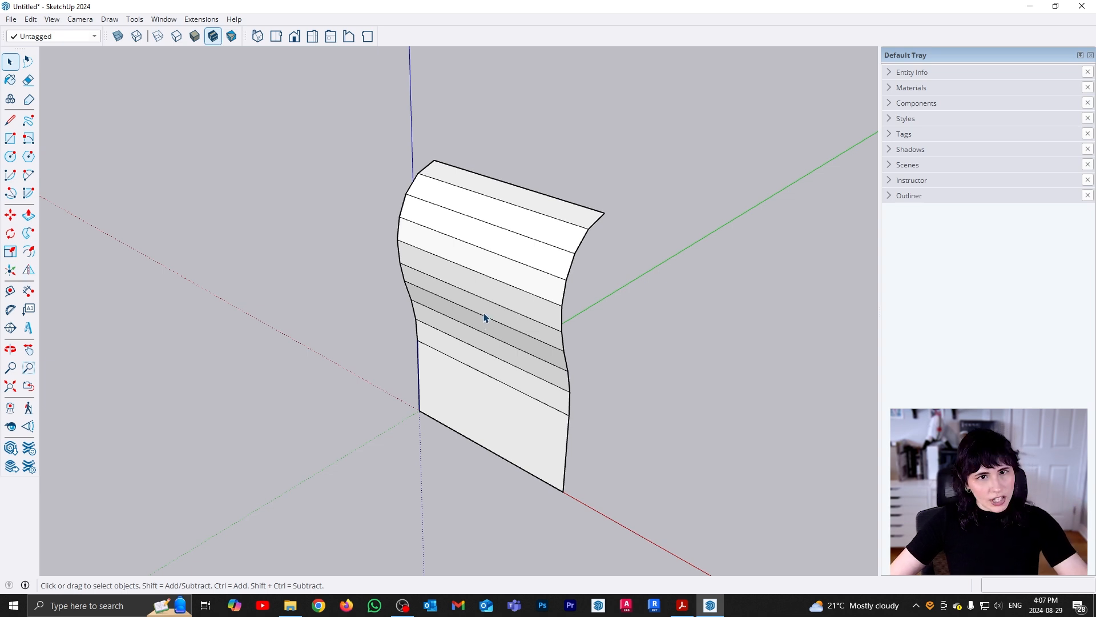
mouse_move(529, 376)
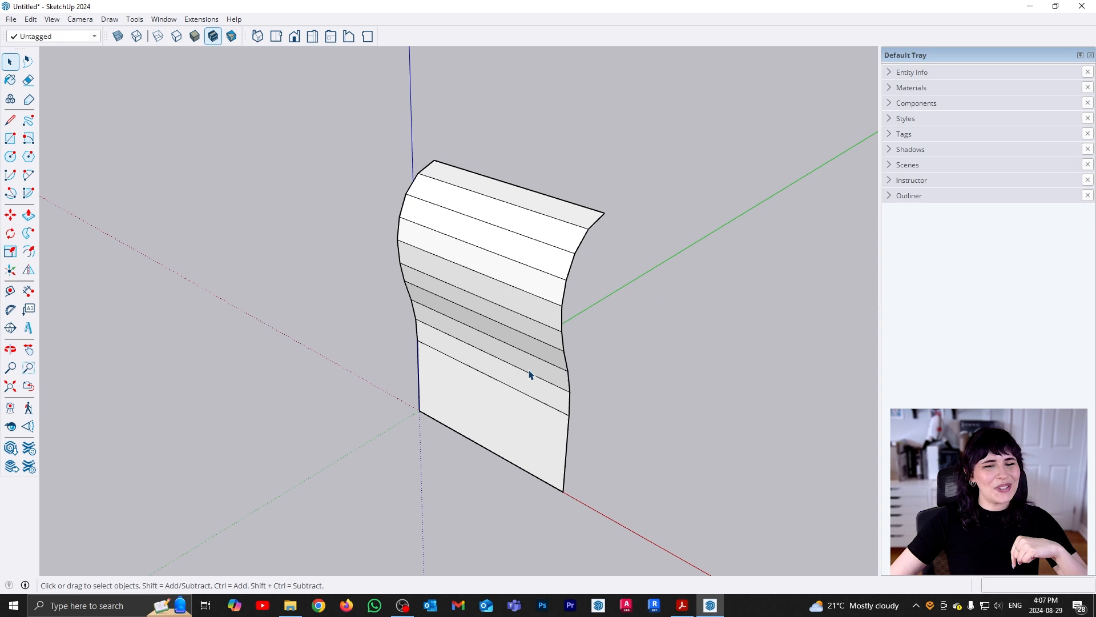
mouse_move(514, 396)
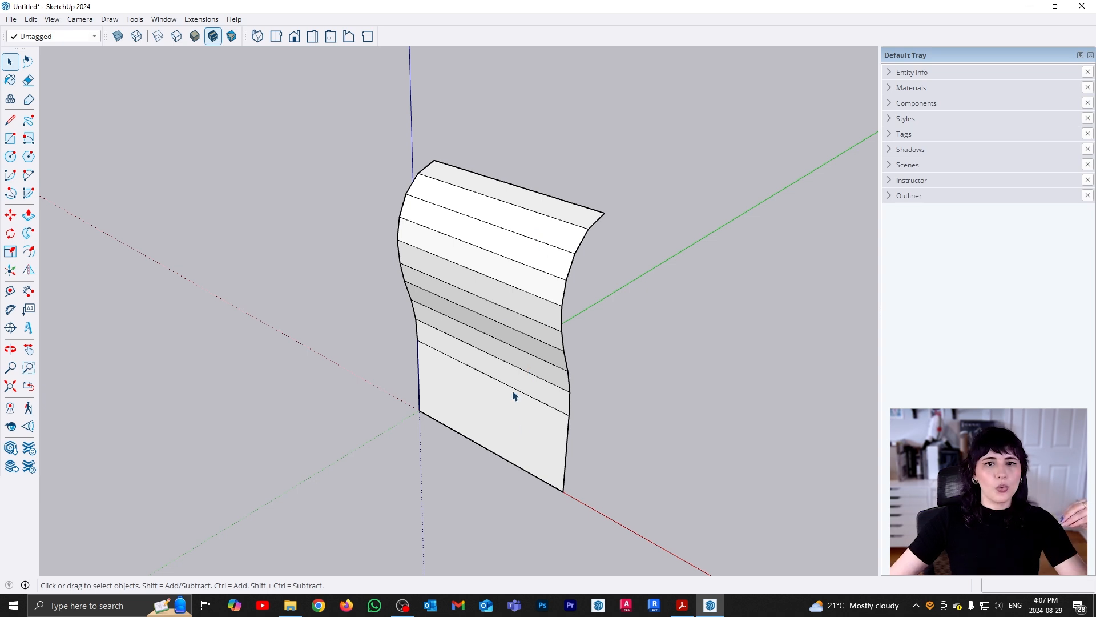
mouse_move(295, 113)
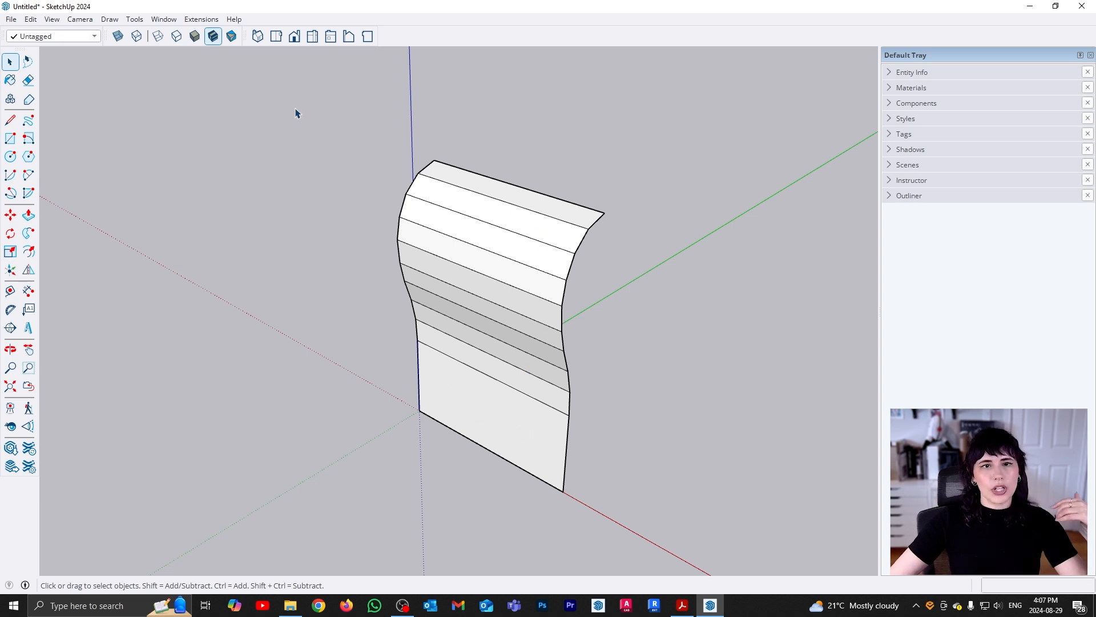
left_click(510, 393)
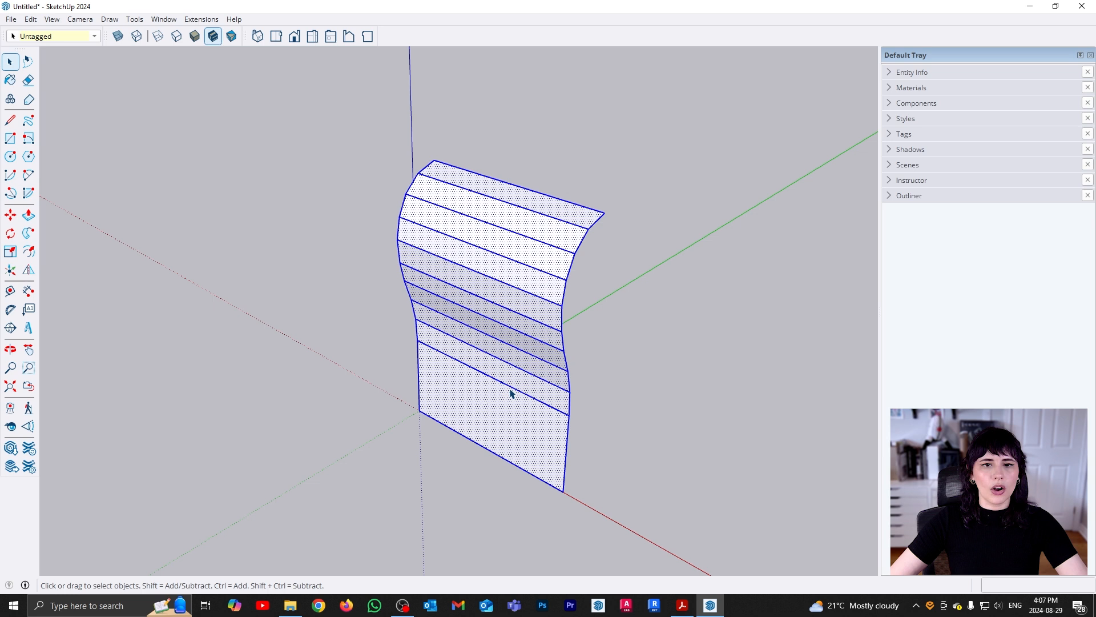
Apply Soften/Smooth Edges to the selected surface from its context menu
right_click(511, 394)
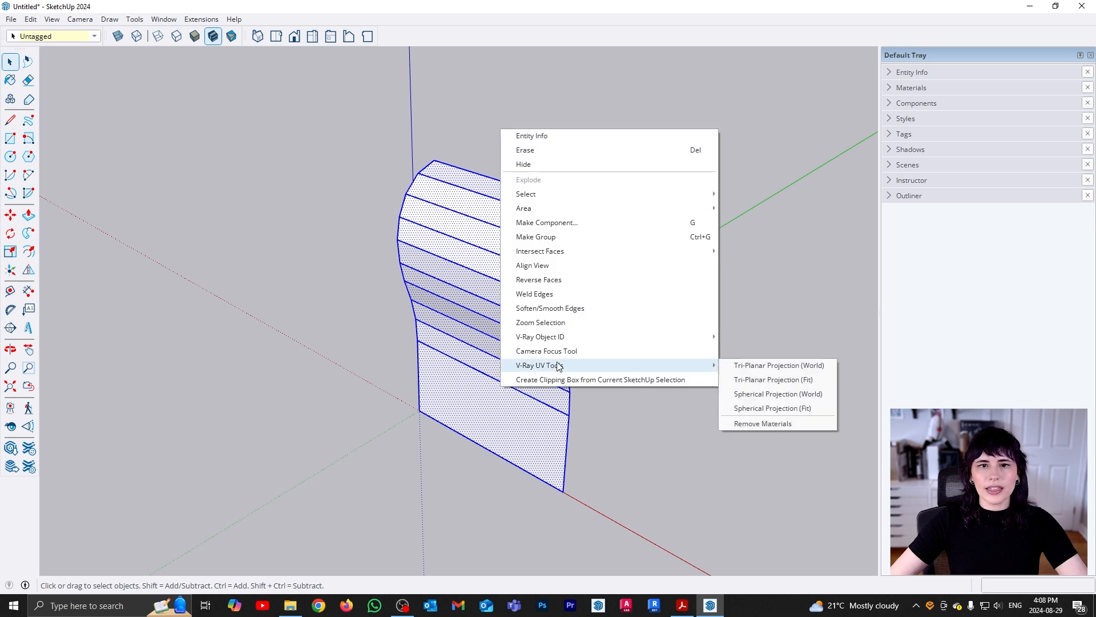
mouse_move(598, 308)
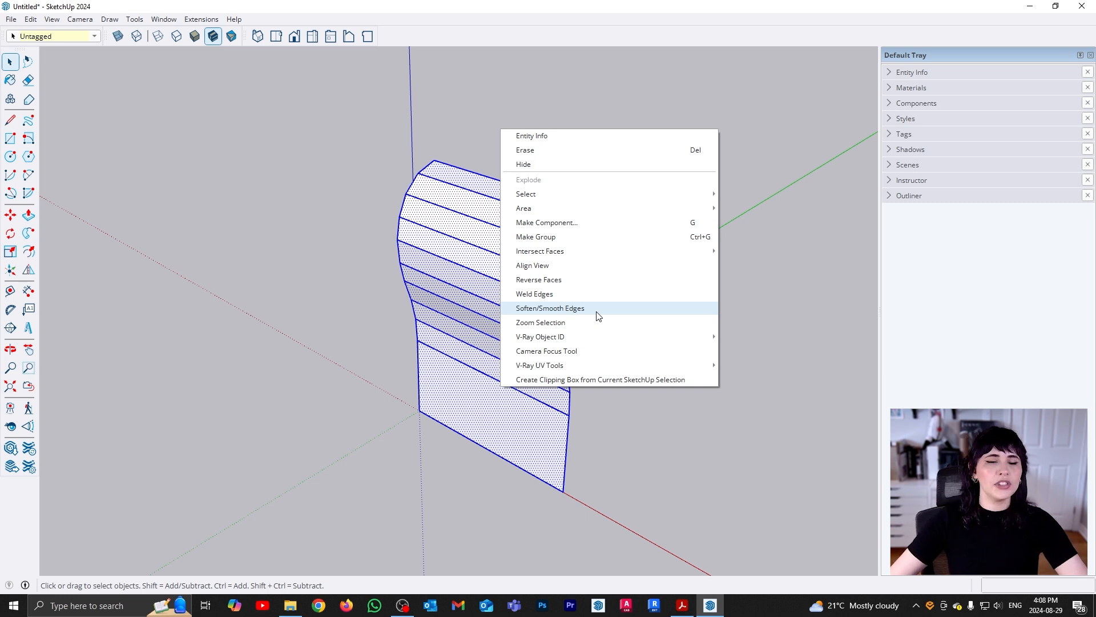
left_click(550, 308)
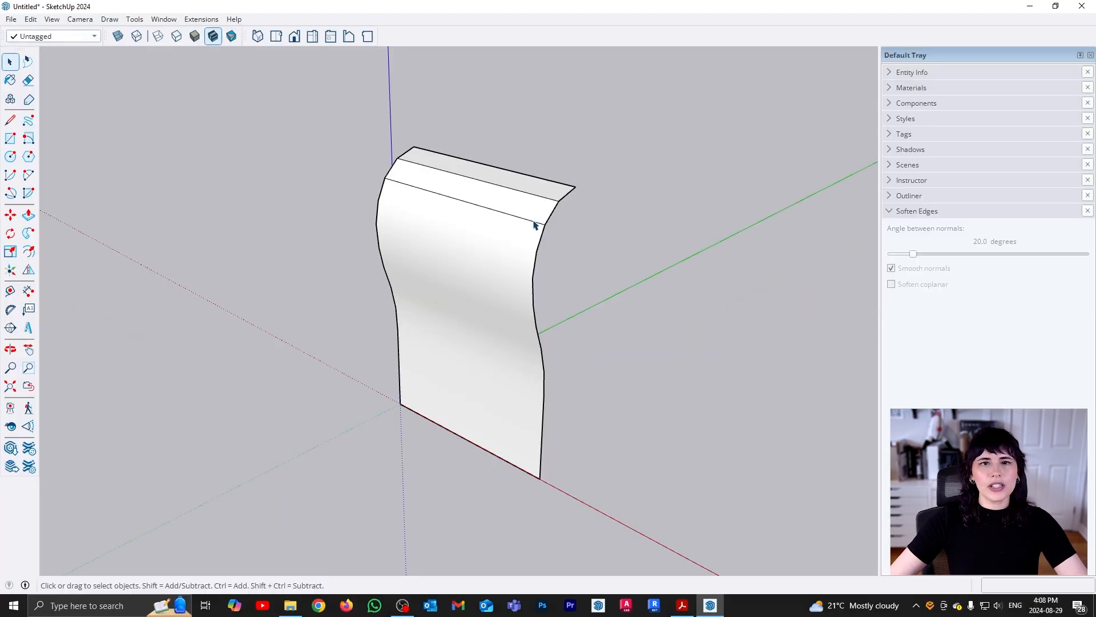
mouse_move(530, 204)
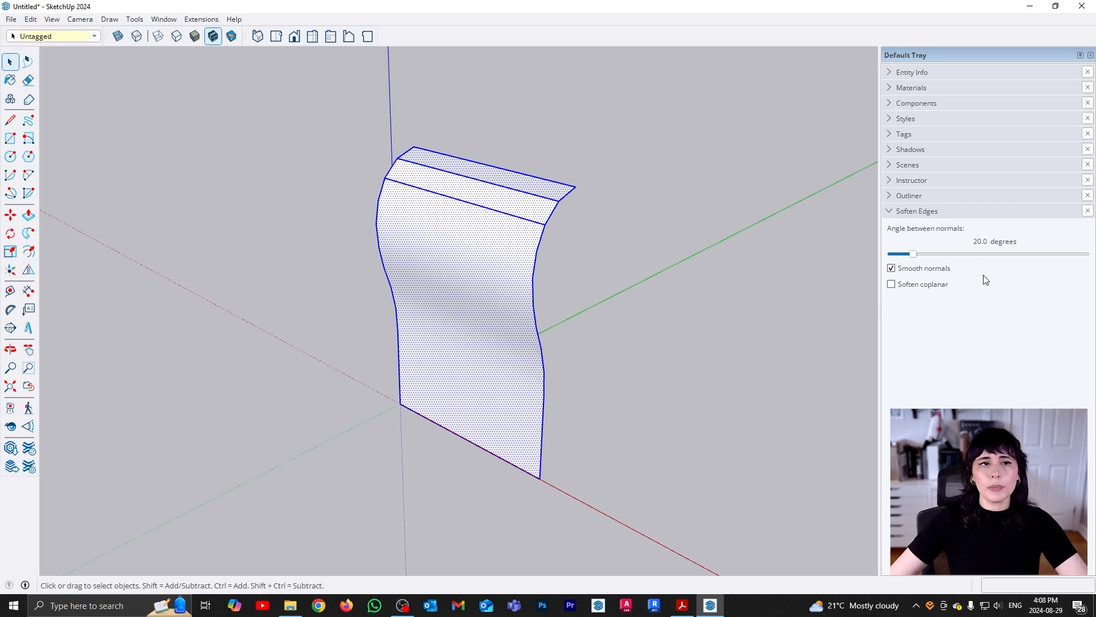
mouse_move(165, 19)
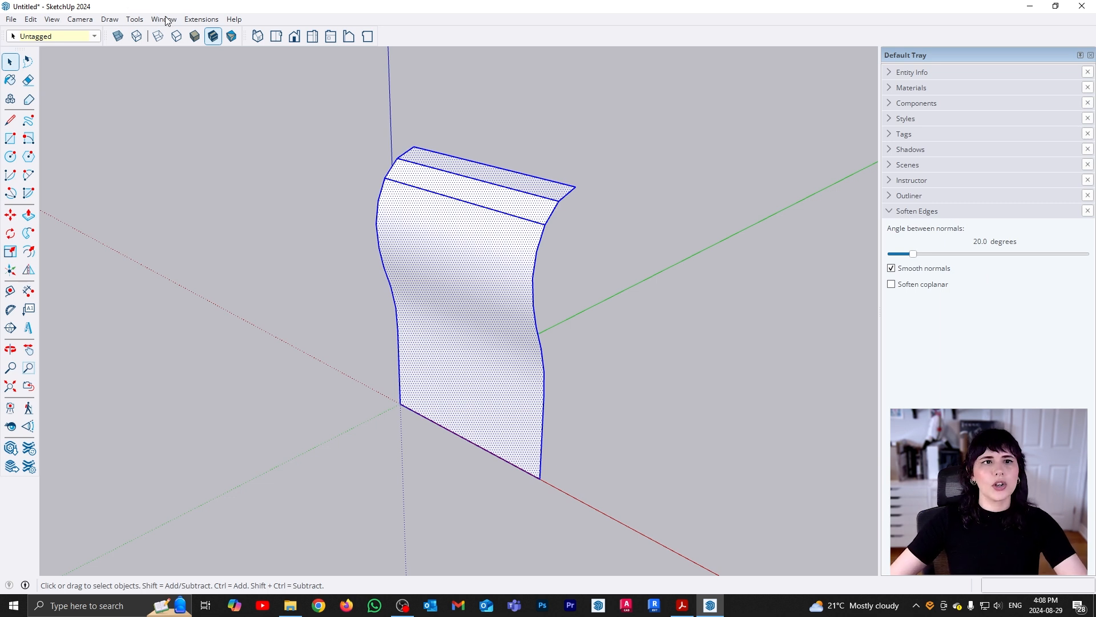
left_click(163, 19)
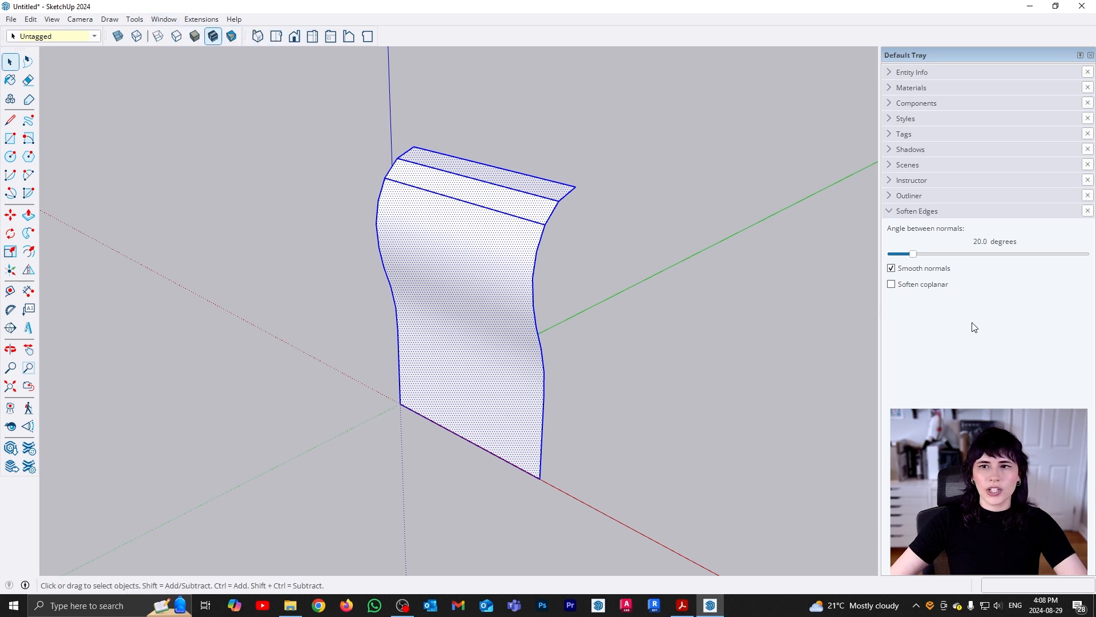
mouse_move(943, 245)
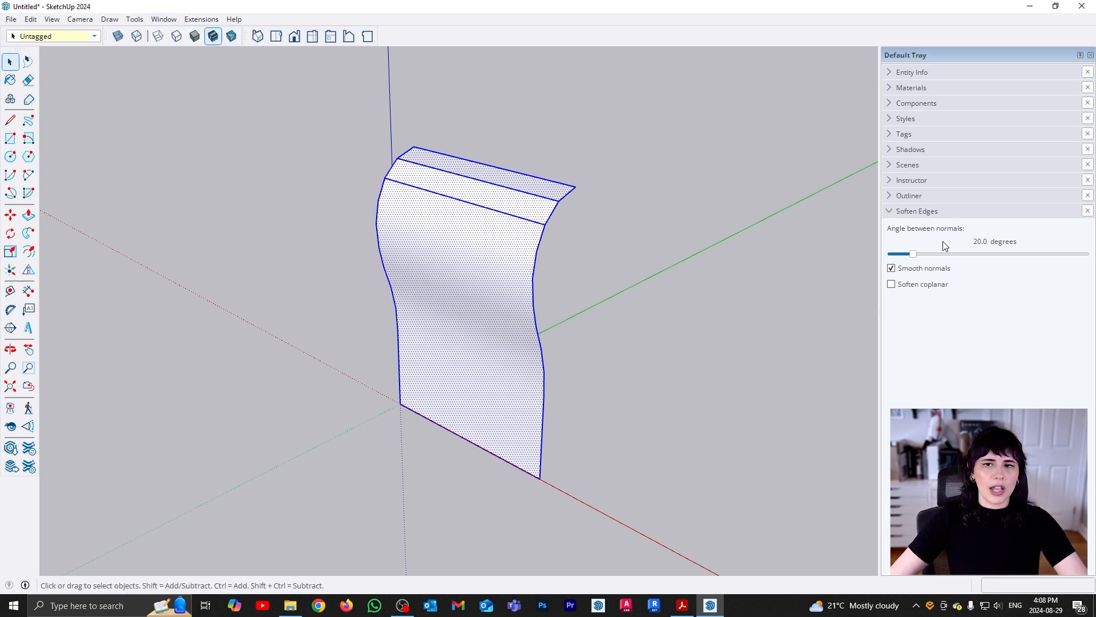
mouse_move(953, 239)
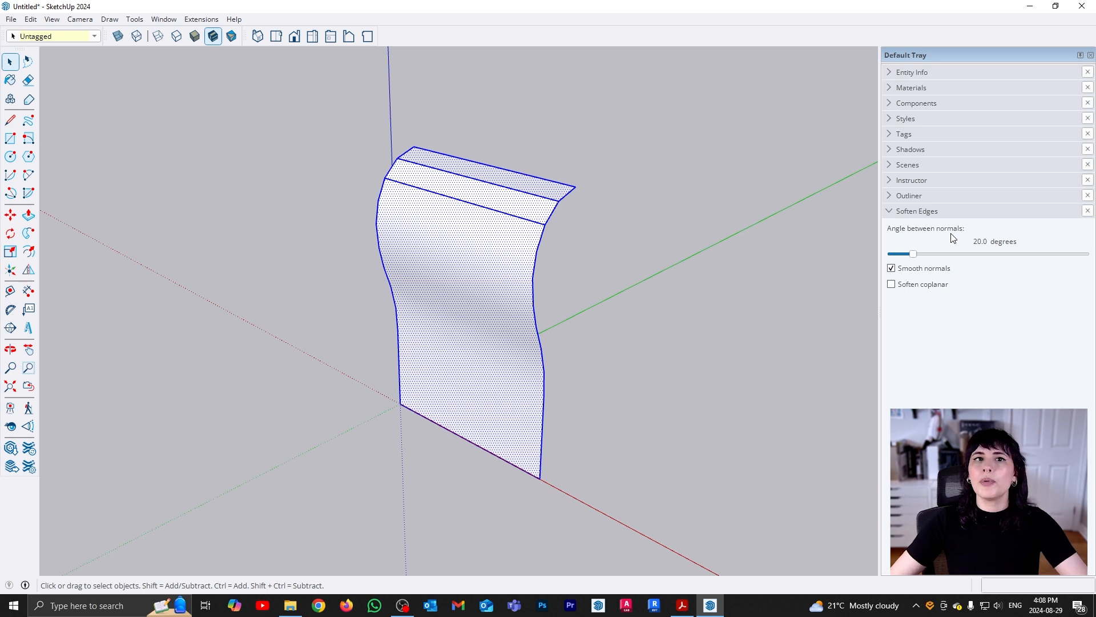
mouse_move(917, 268)
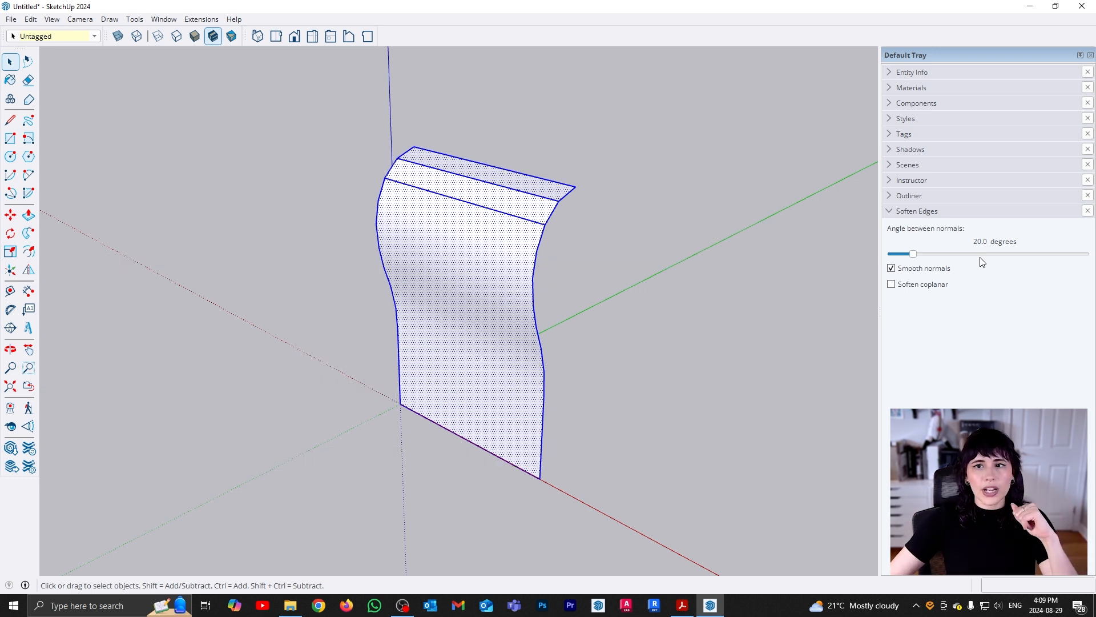
Set the softening angle to 27 degrees on the reselected surface and enable Soften coplanar
left_click_drag(913, 253, 918, 253)
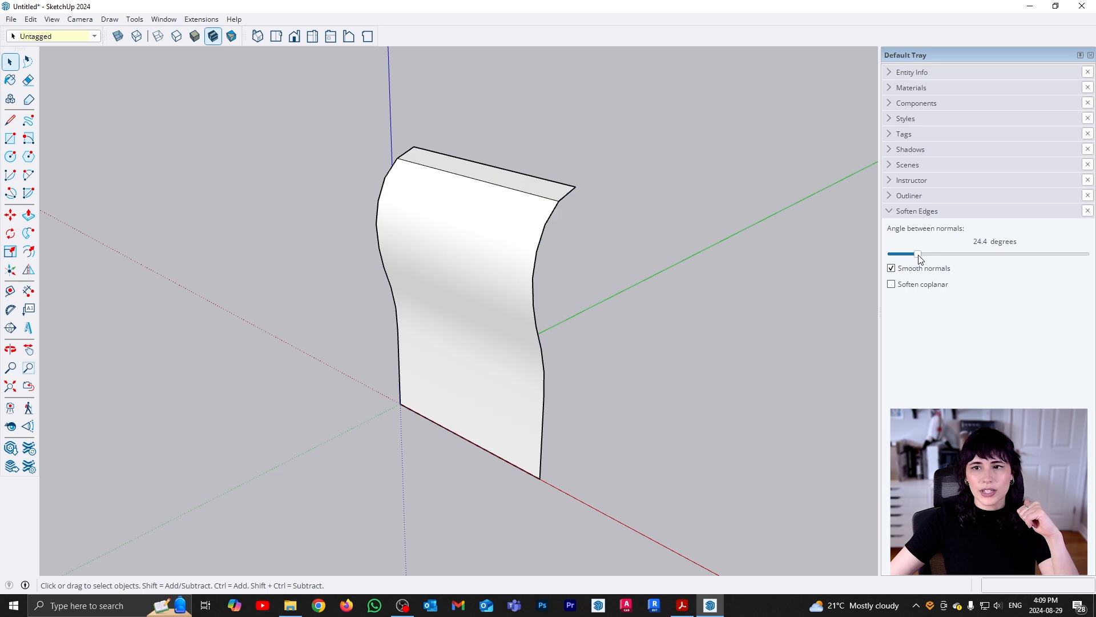
left_click_drag(917, 253, 923, 254)
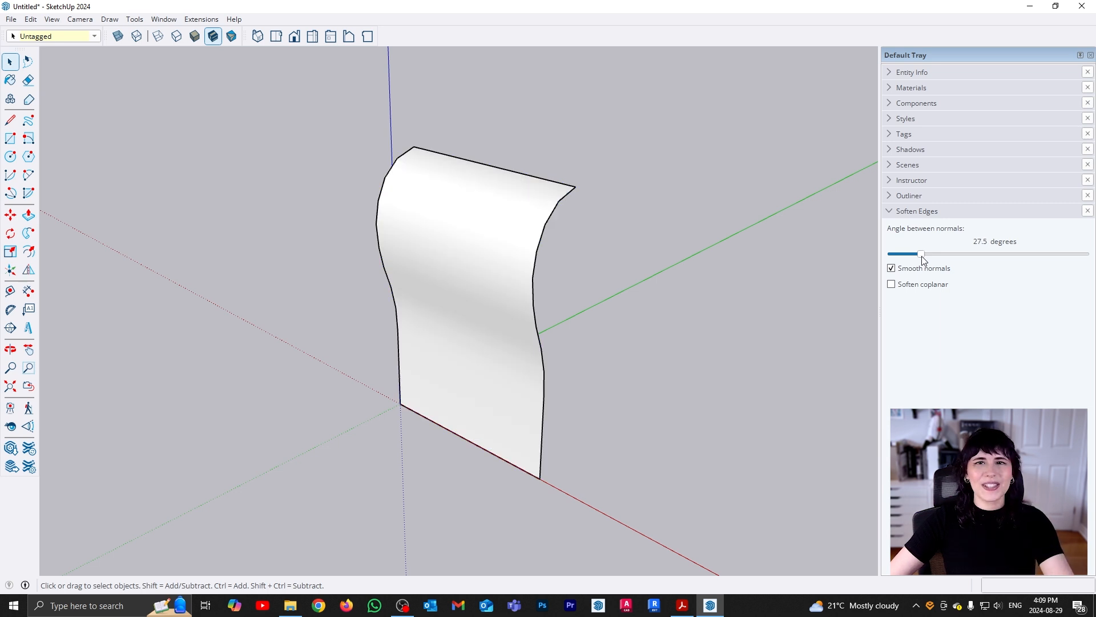
left_click_drag(922, 254, 1084, 253)
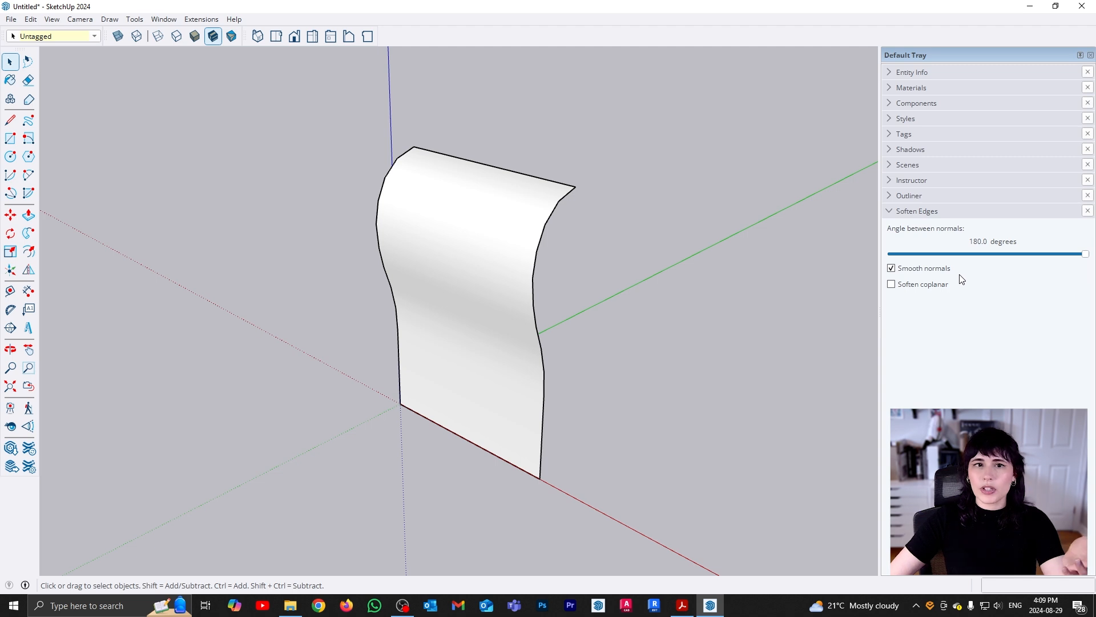
left_click(476, 280)
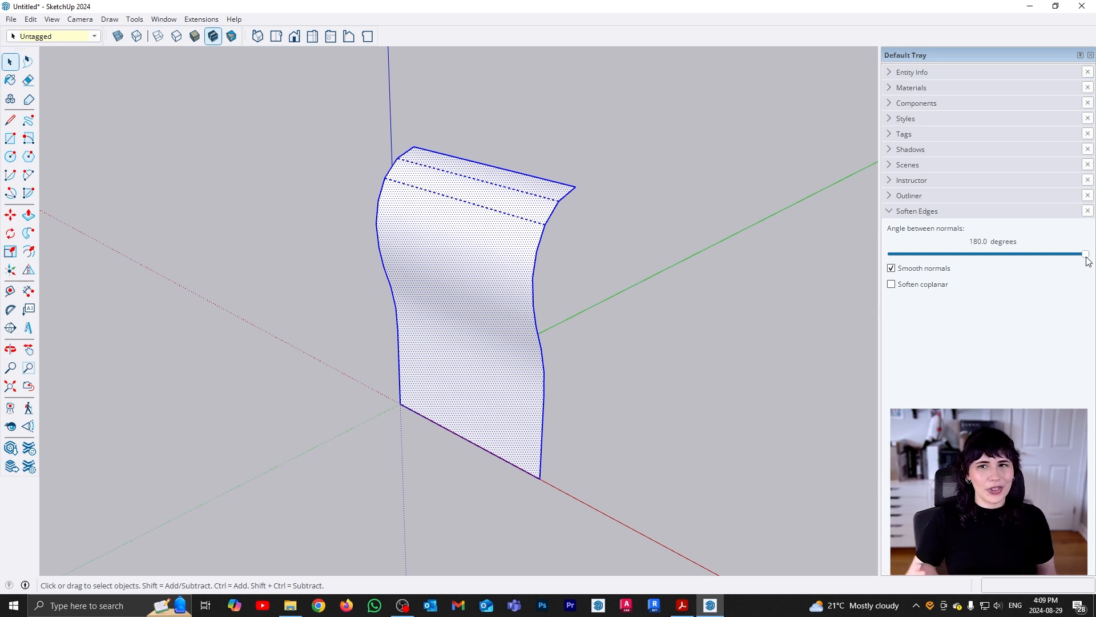
left_click_drag(1084, 254, 934, 254)
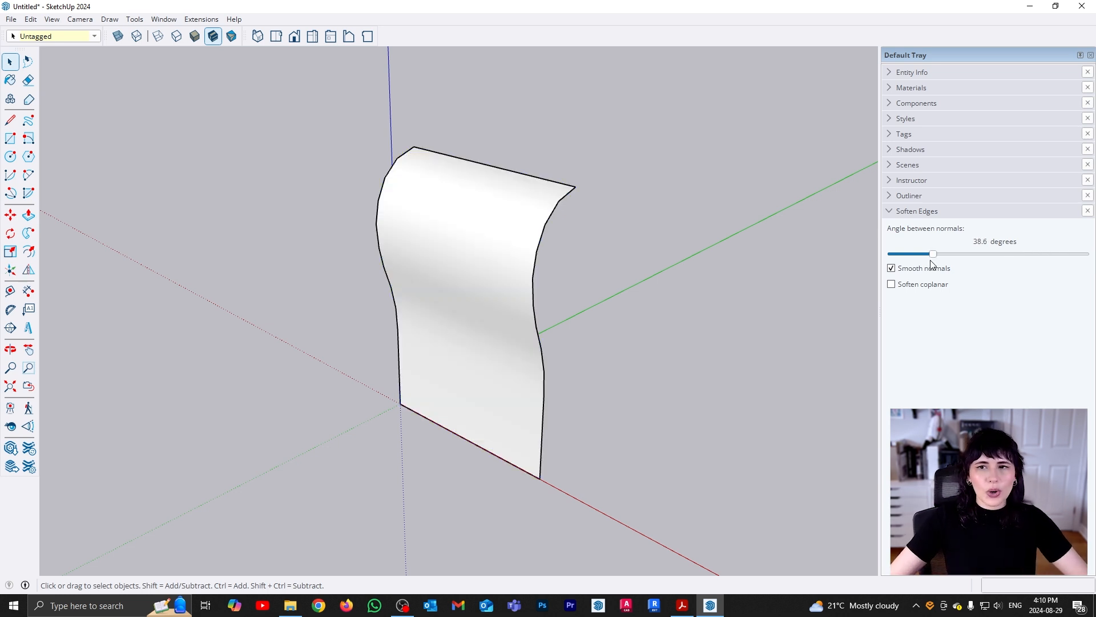
left_click_drag(934, 253, 922, 253)
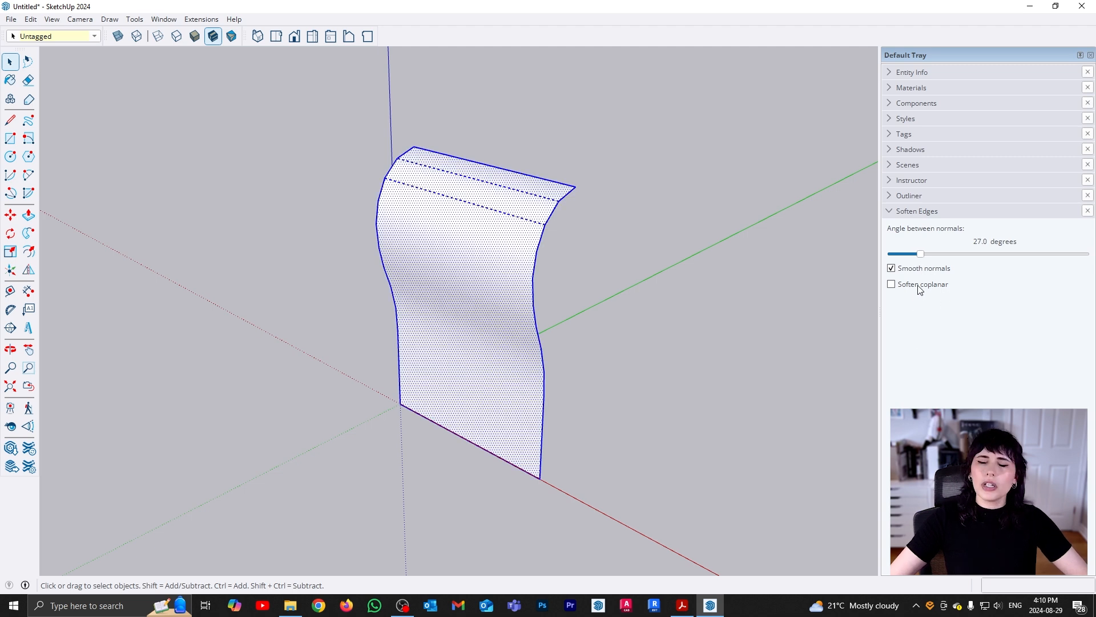
left_click(891, 283)
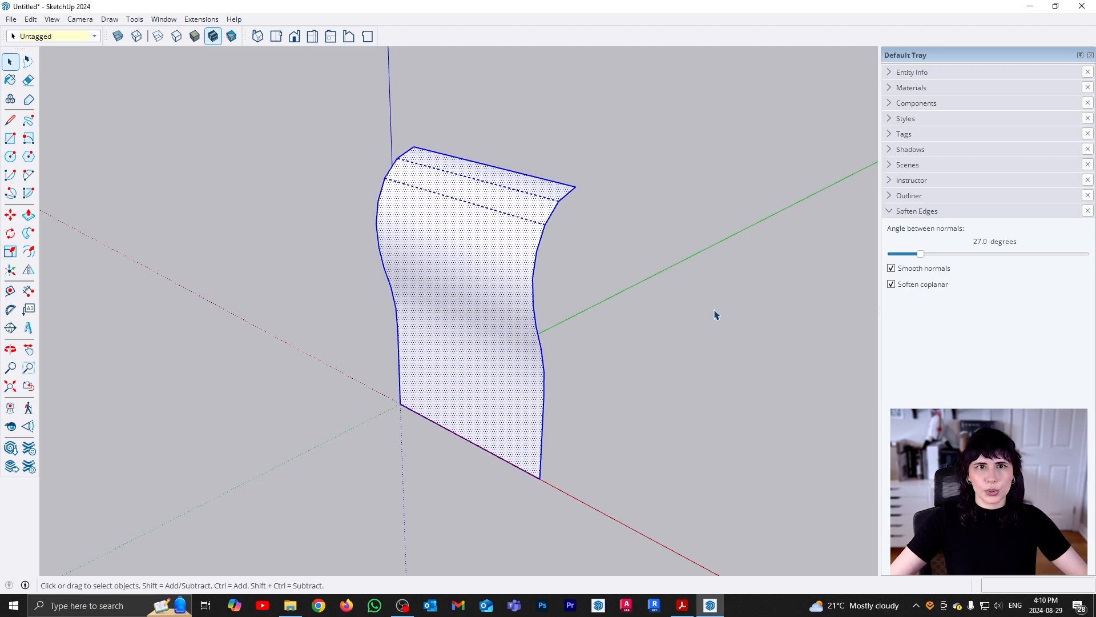